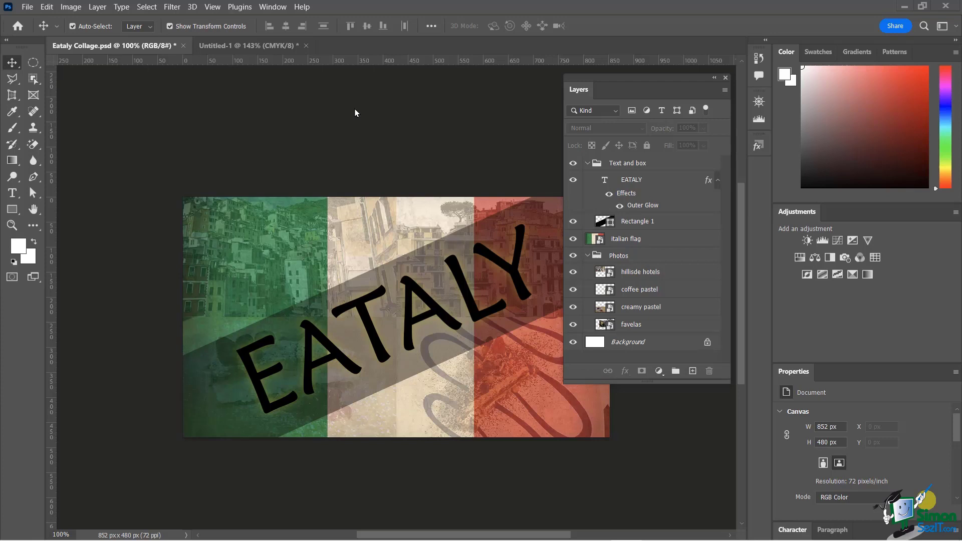
pyautogui.moveTo(313, 96)
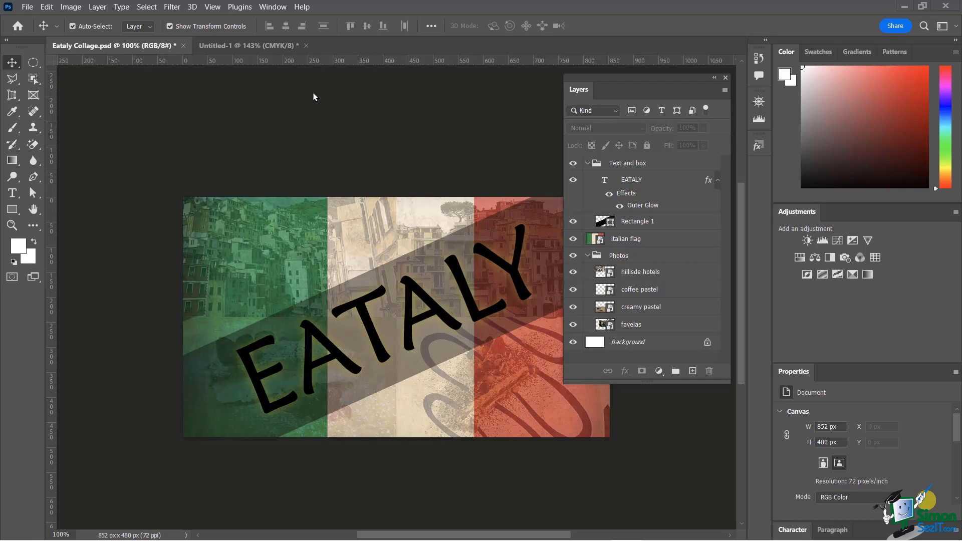
# Compare the ITALY design against the Eataly Collage document and reposition the Layers panel
pyautogui.click(249, 45)
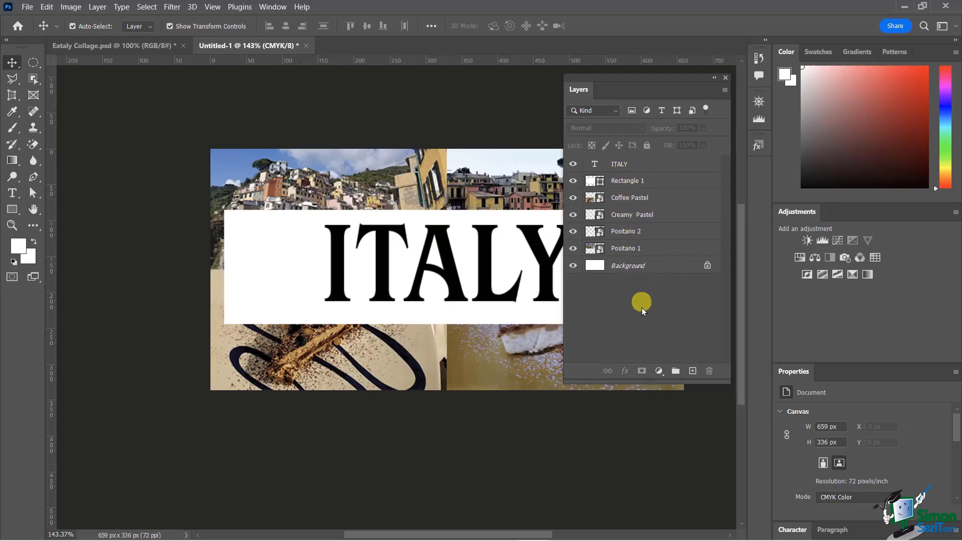
pyautogui.moveTo(200, 112)
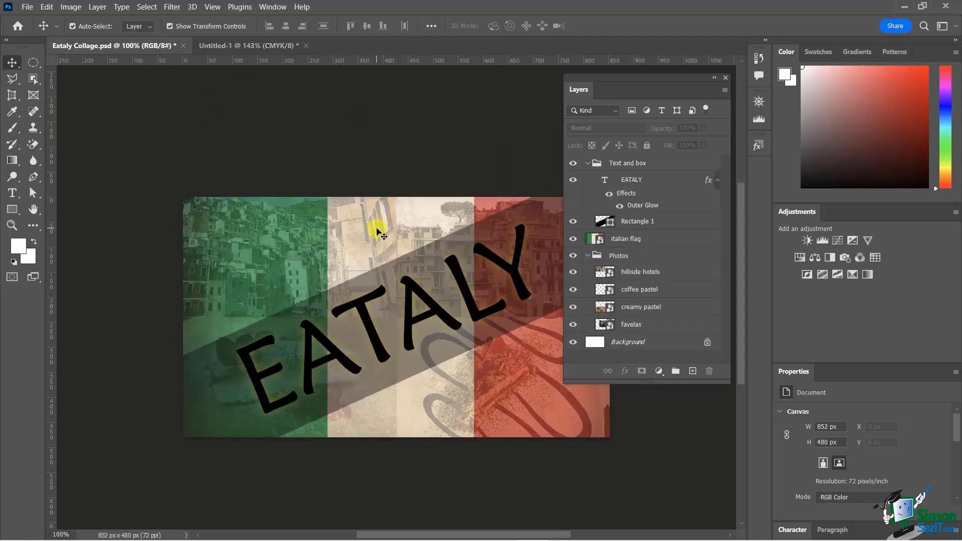
pyautogui.click(245, 46)
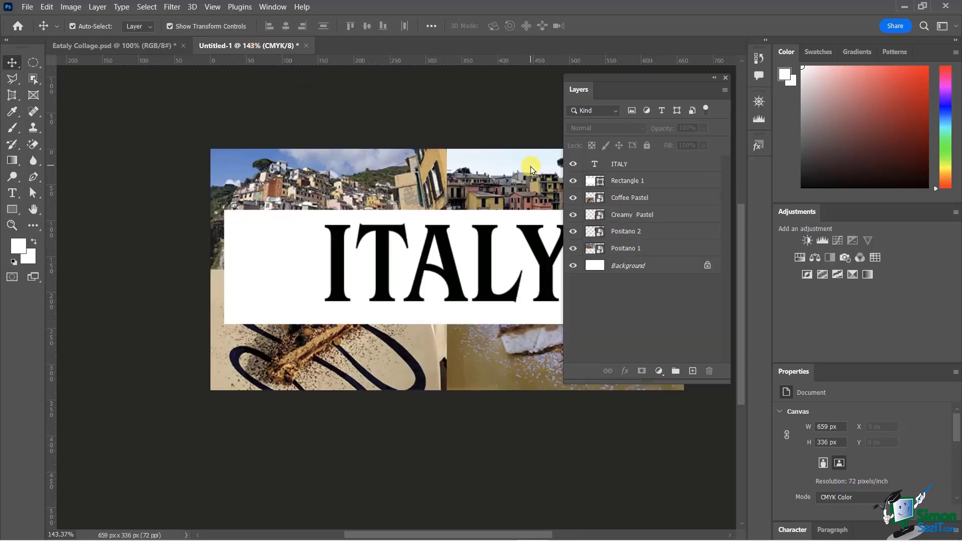
pyautogui.click(92, 45)
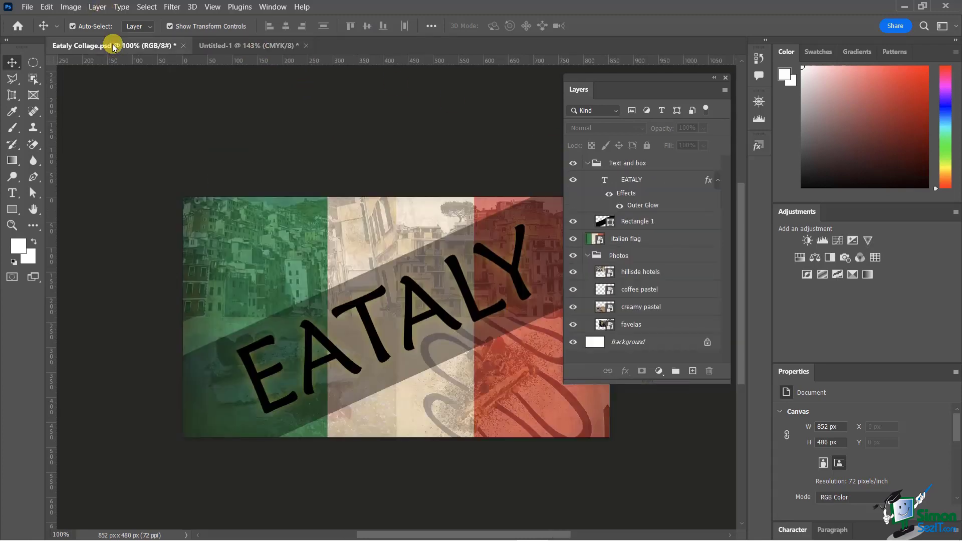
pyautogui.moveTo(113, 46)
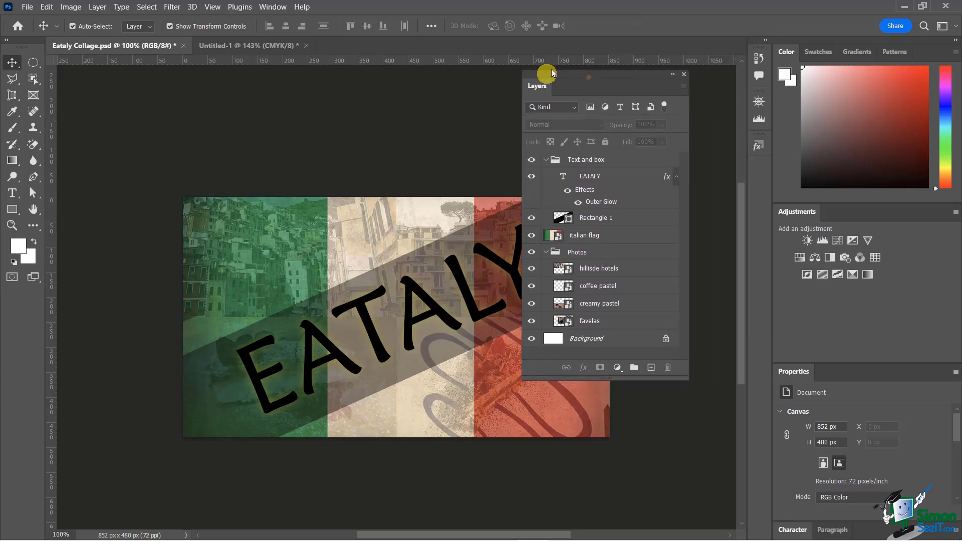
pyautogui.moveTo(536, 85); pyautogui.dragTo(583, 93)
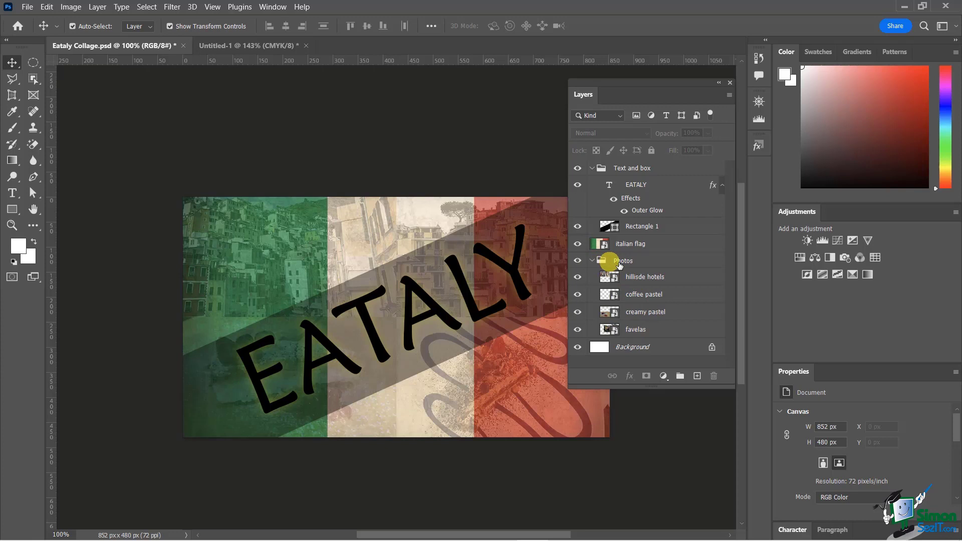
pyautogui.moveTo(629, 252)
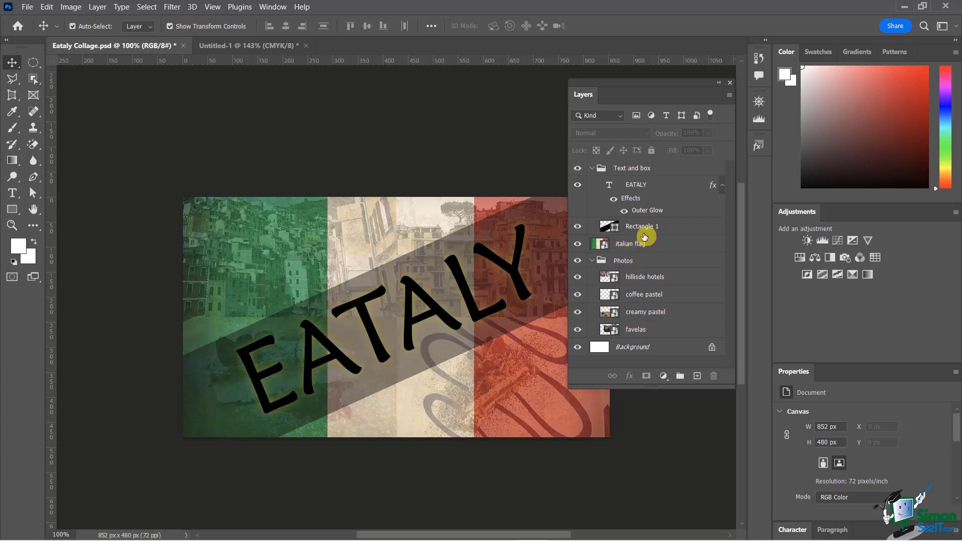
# Rename the Rectangle 1 layer to 'Text frame' and select the Text and box group
pyautogui.click(642, 226)
pyautogui.write('Text')
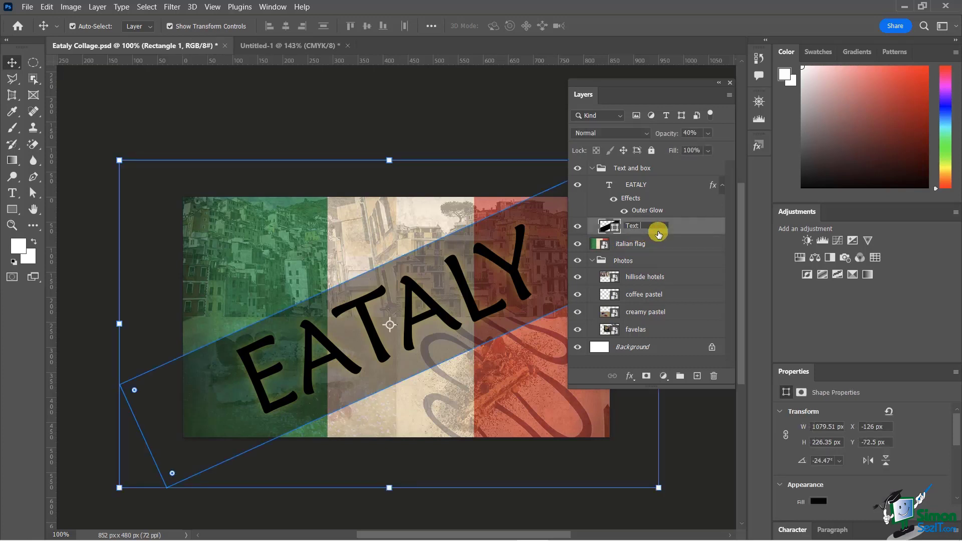
pyautogui.doubleClick(631, 226)
pyautogui.write(' frame')
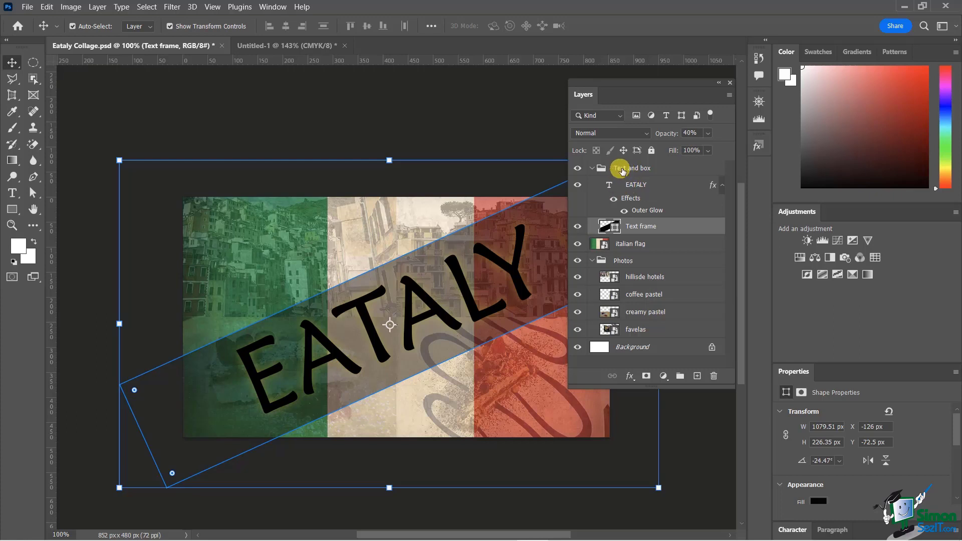
pyautogui.moveTo(632, 172)
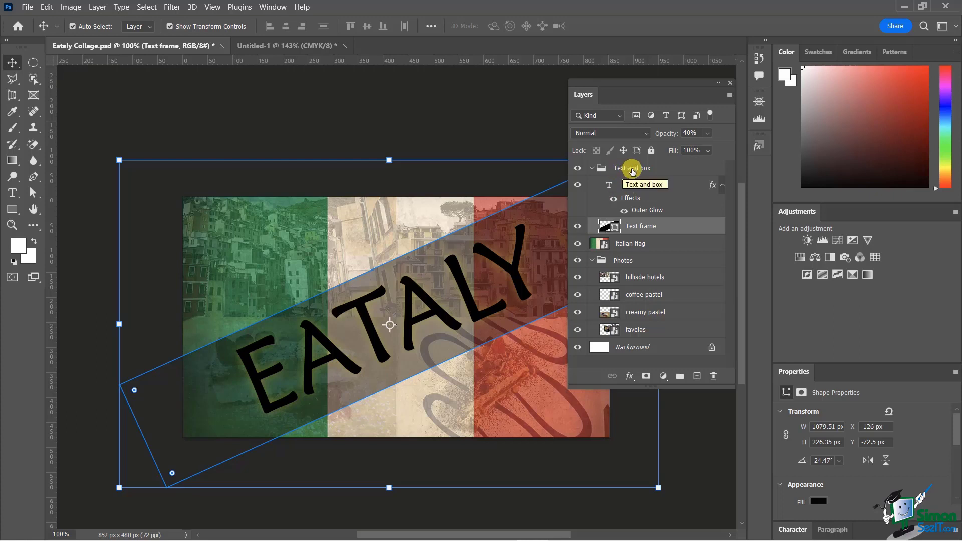
pyautogui.click(632, 169)
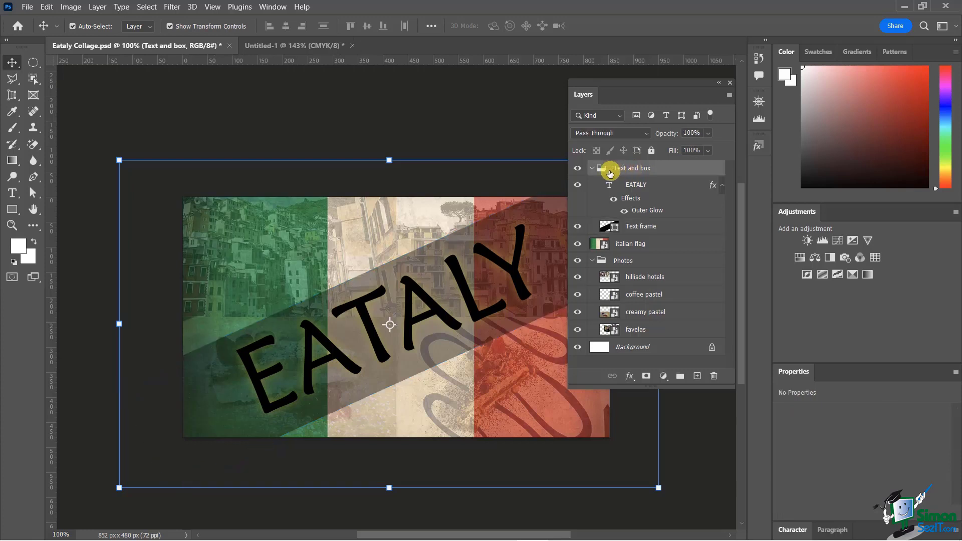
pyautogui.click(591, 168)
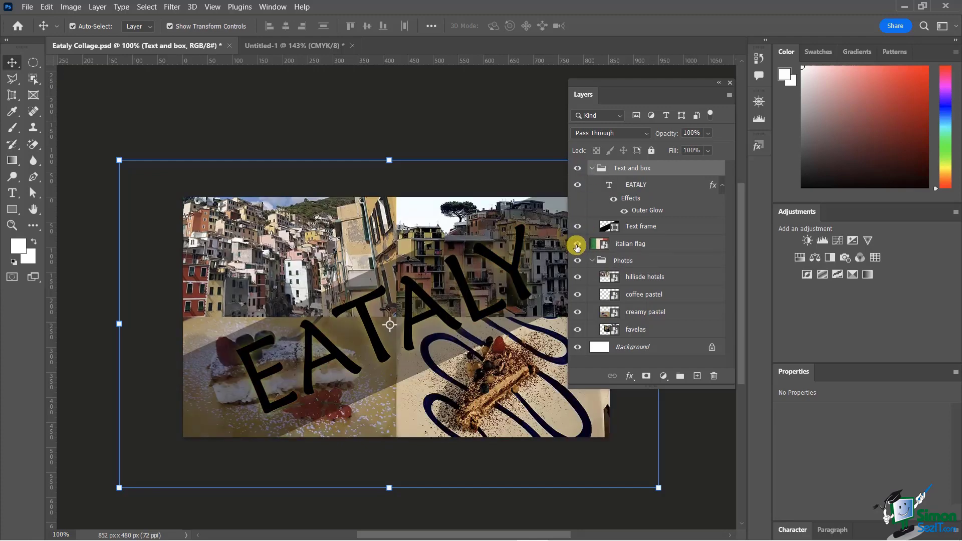
pyautogui.click(577, 245)
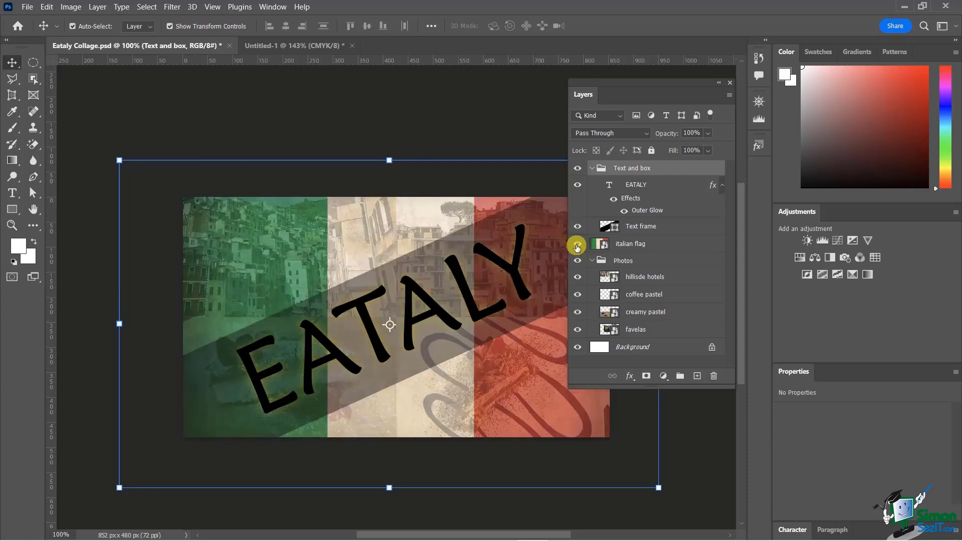
pyautogui.click(577, 244)
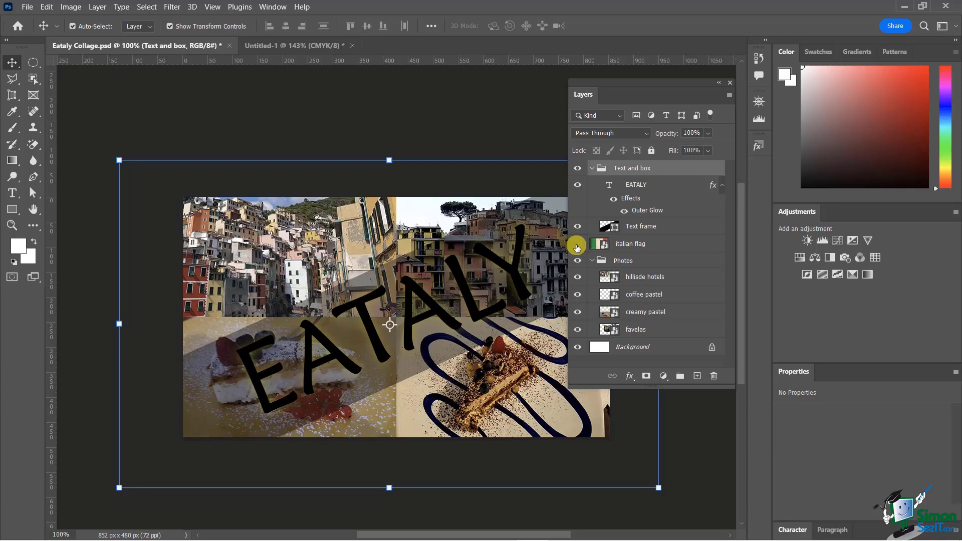
pyautogui.click(576, 243)
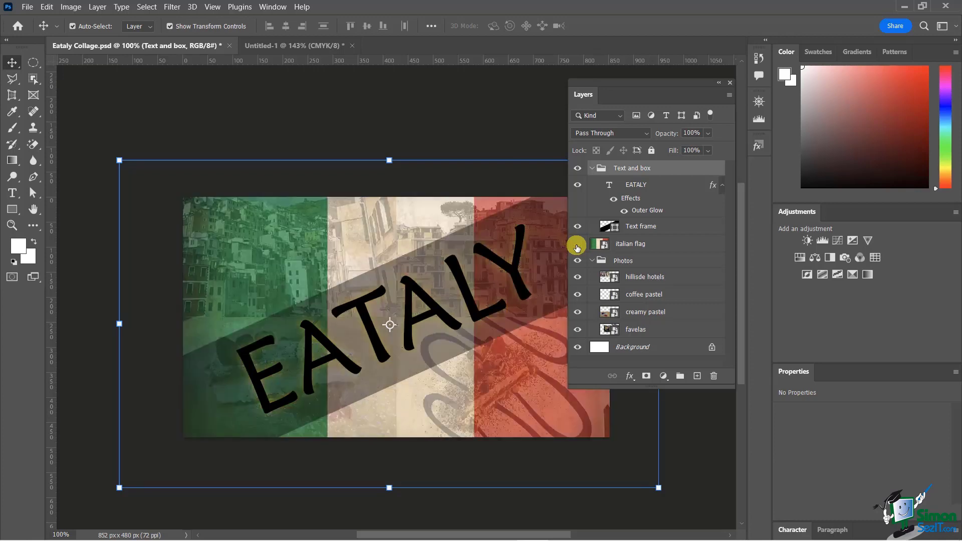
pyautogui.click(575, 244)
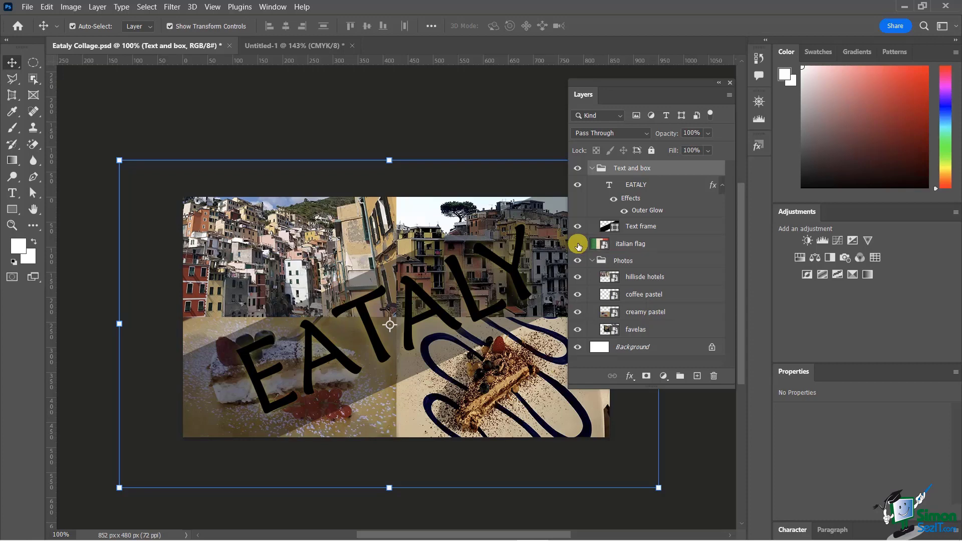
pyautogui.click(577, 243)
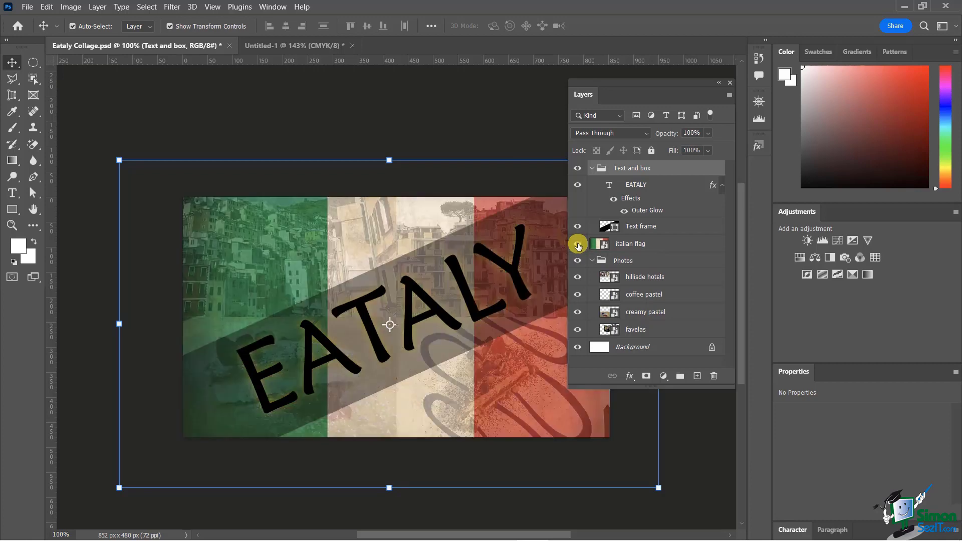
pyautogui.click(577, 245)
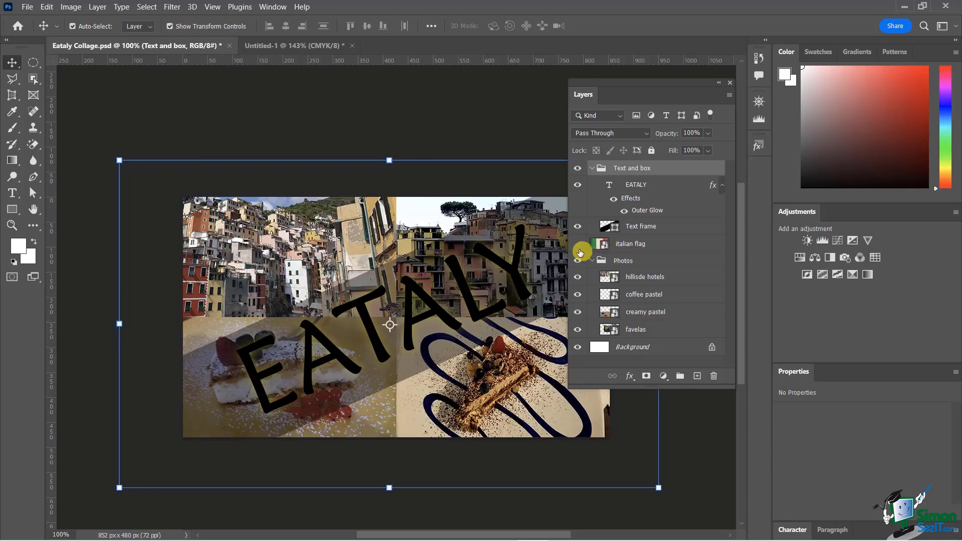
pyautogui.moveTo(577, 248)
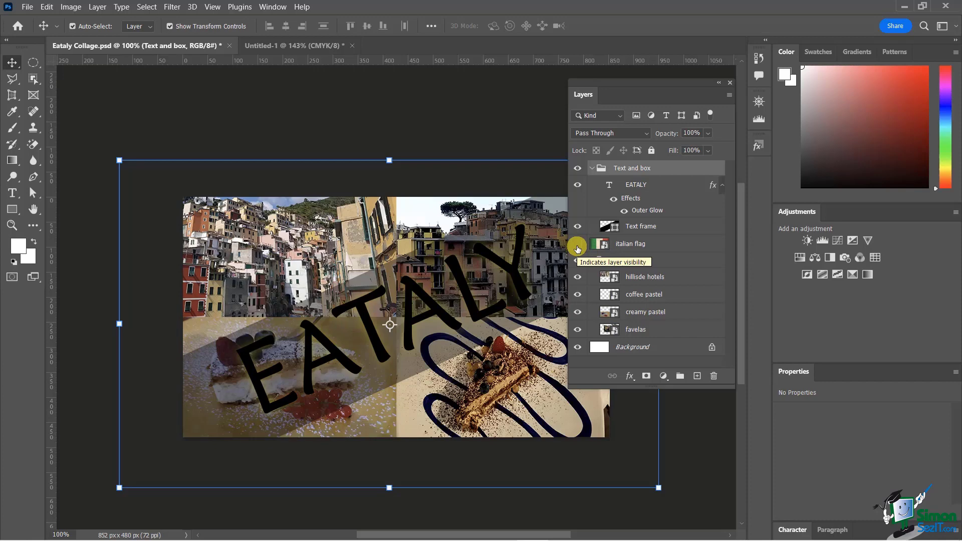
pyautogui.click(576, 245)
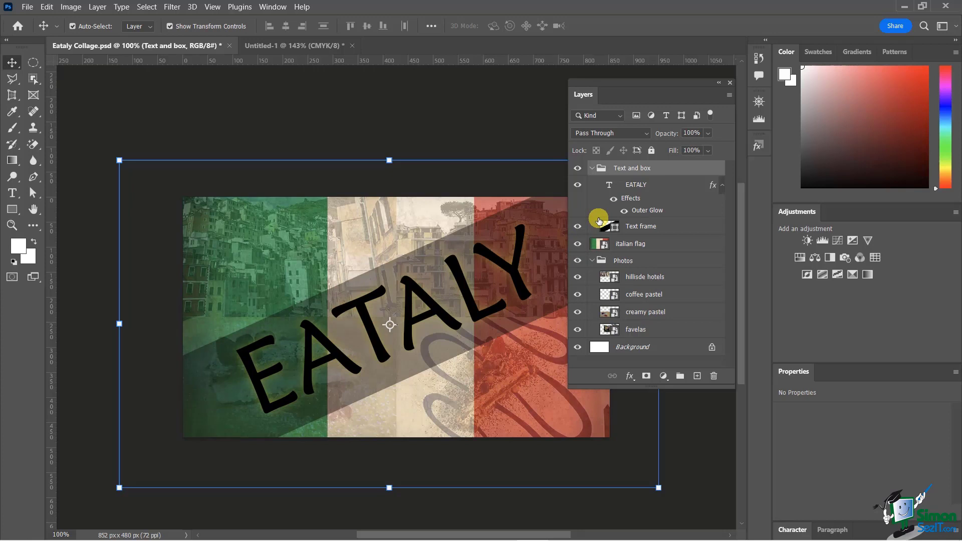
pyautogui.click(645, 276)
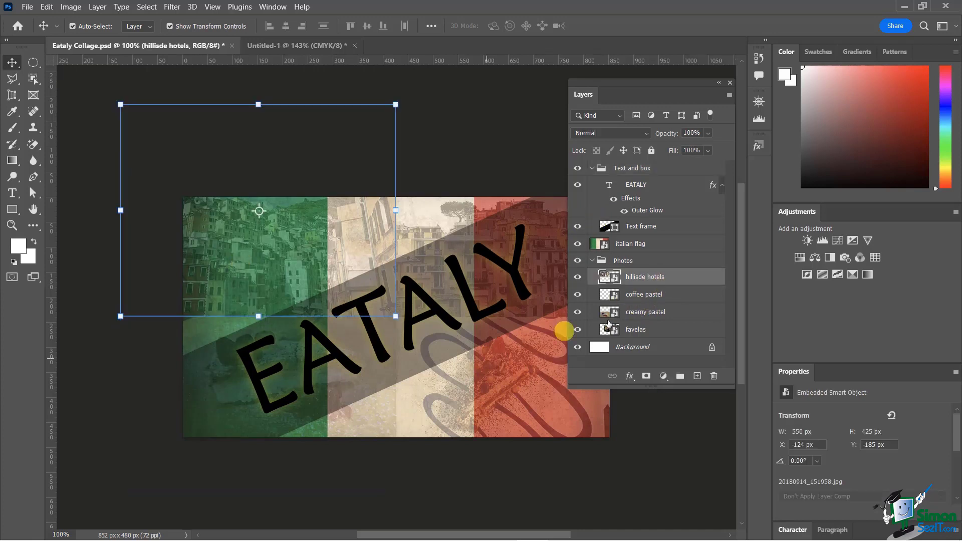
pyautogui.click(644, 312)
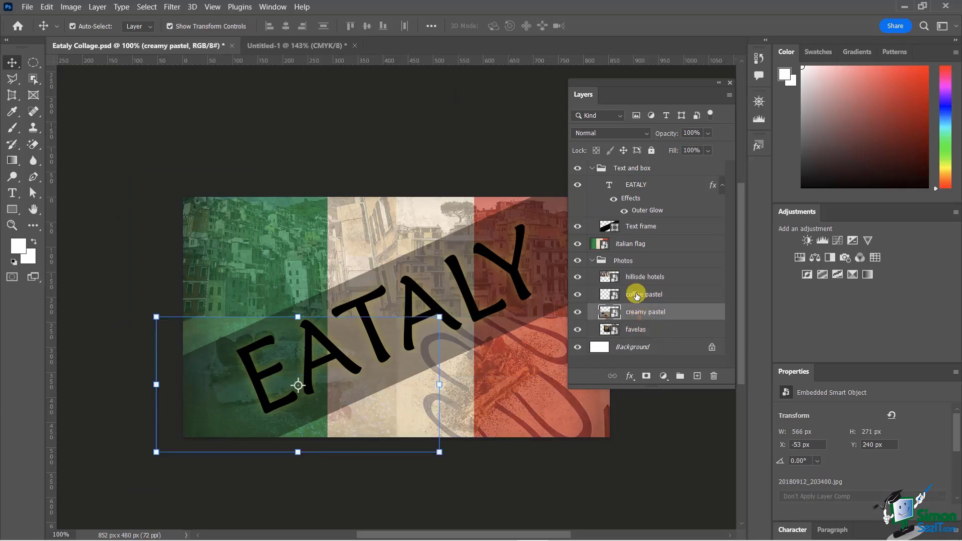
pyautogui.click(644, 277)
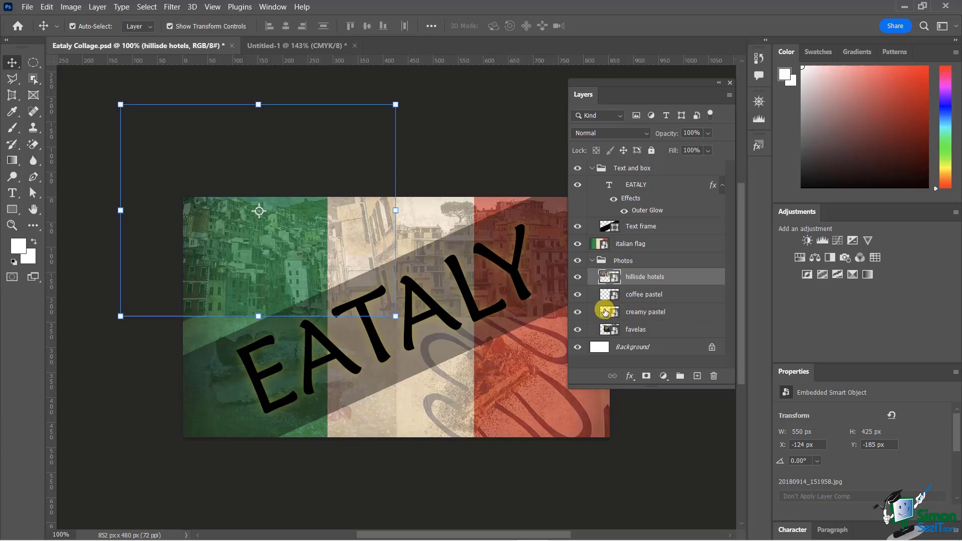
pyautogui.click(631, 243)
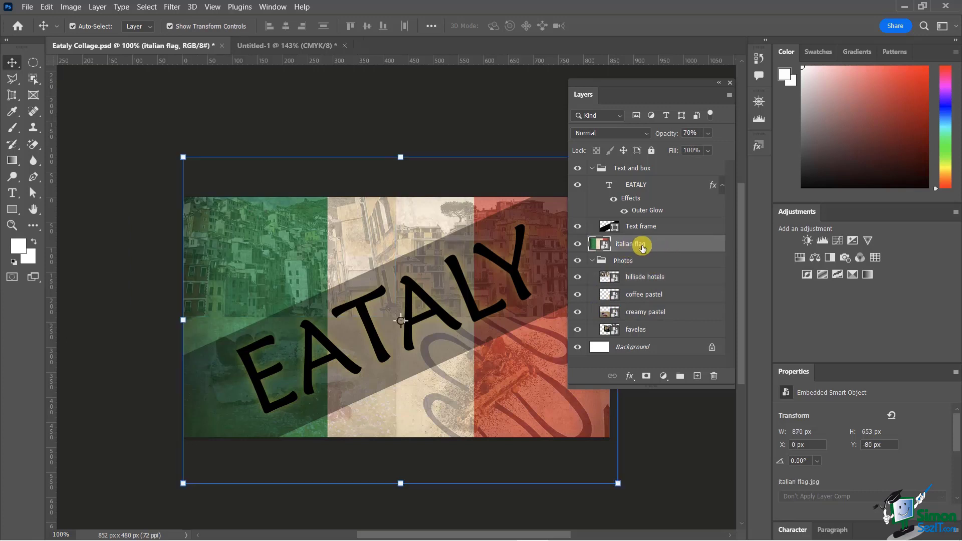
pyautogui.moveTo(654, 257)
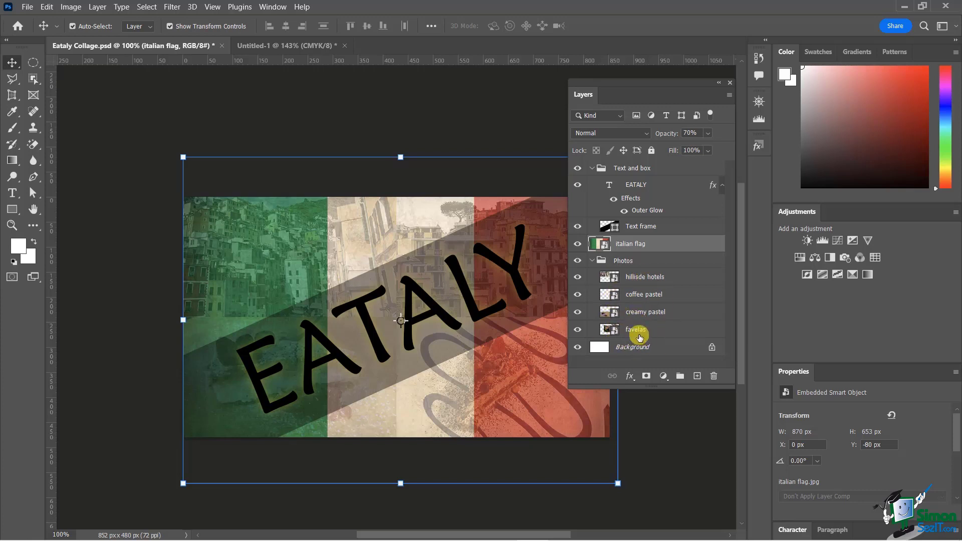
pyautogui.moveTo(641, 331)
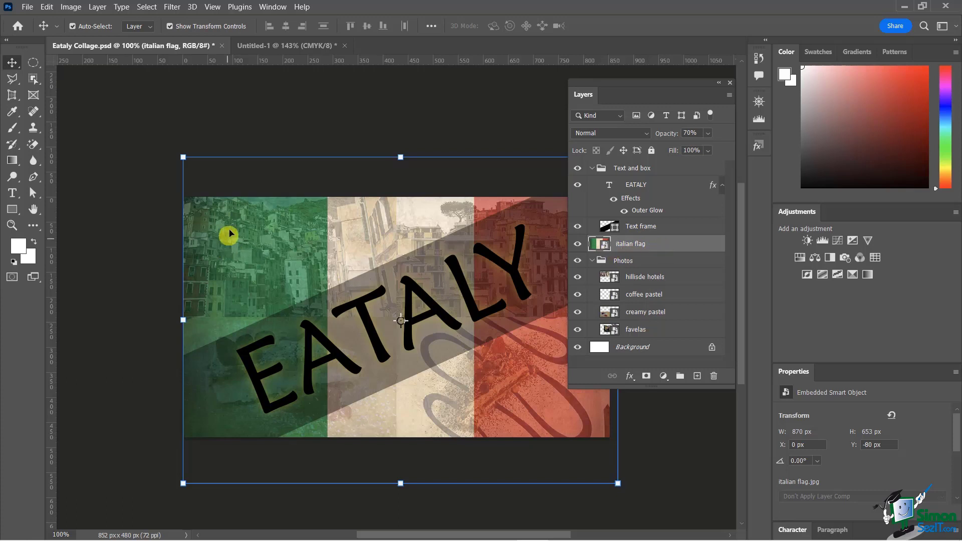
pyautogui.moveTo(286, 286)
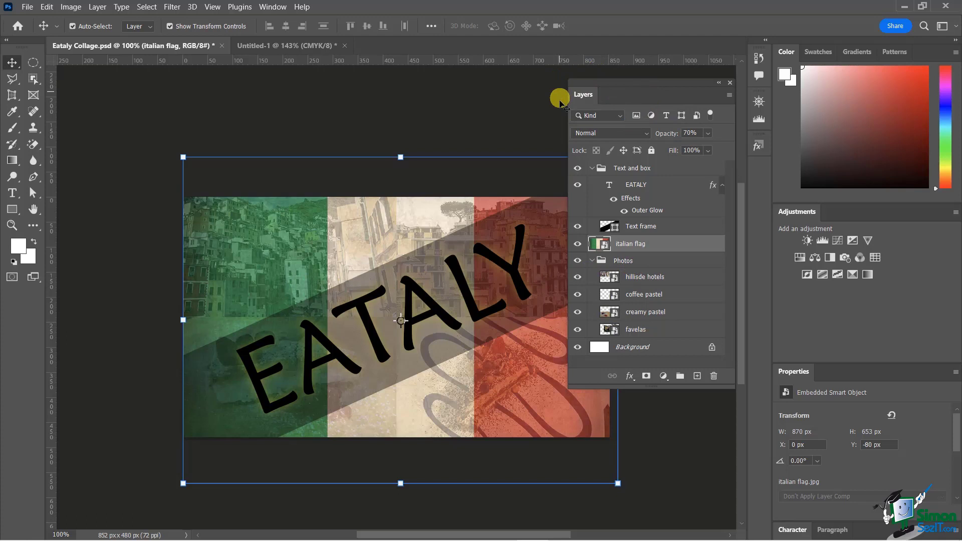
pyautogui.moveTo(564, 104)
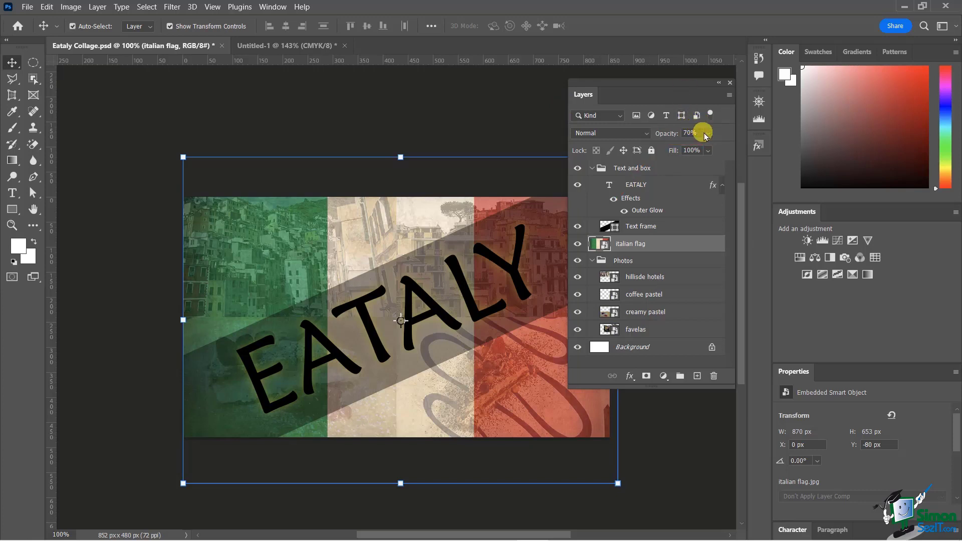
pyautogui.moveTo(706, 133); pyautogui.dragTo(700, 149)
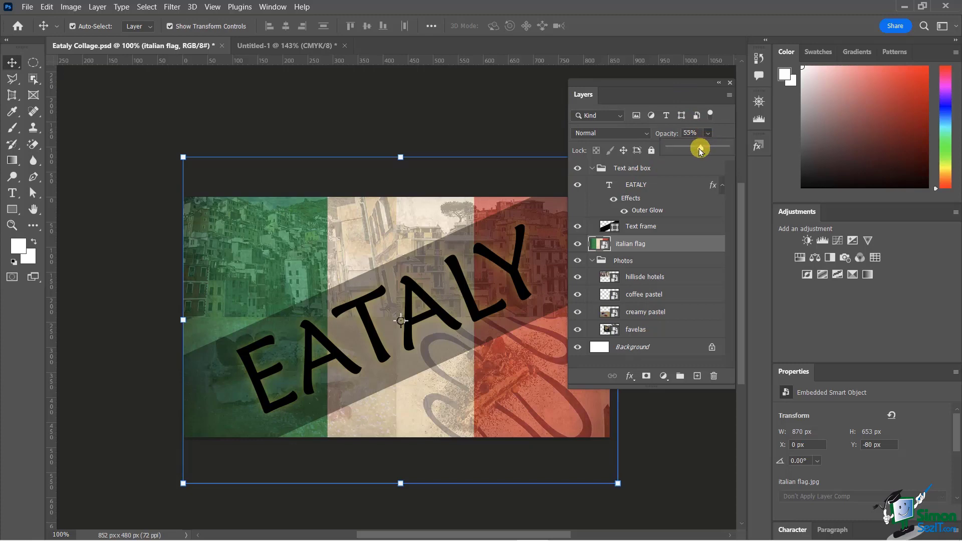
pyautogui.moveTo(700, 148); pyautogui.dragTo(675, 148)
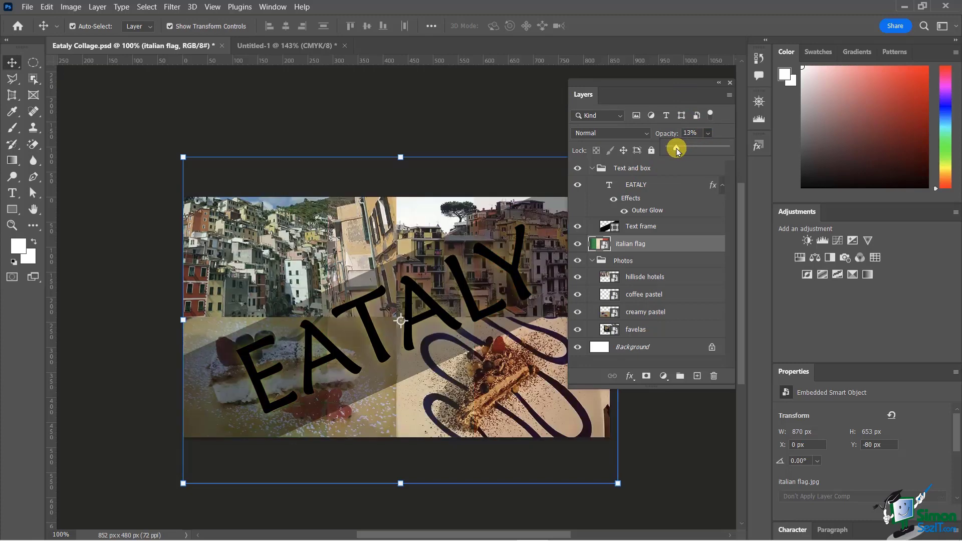
pyautogui.moveTo(675, 149); pyautogui.dragTo(713, 148)
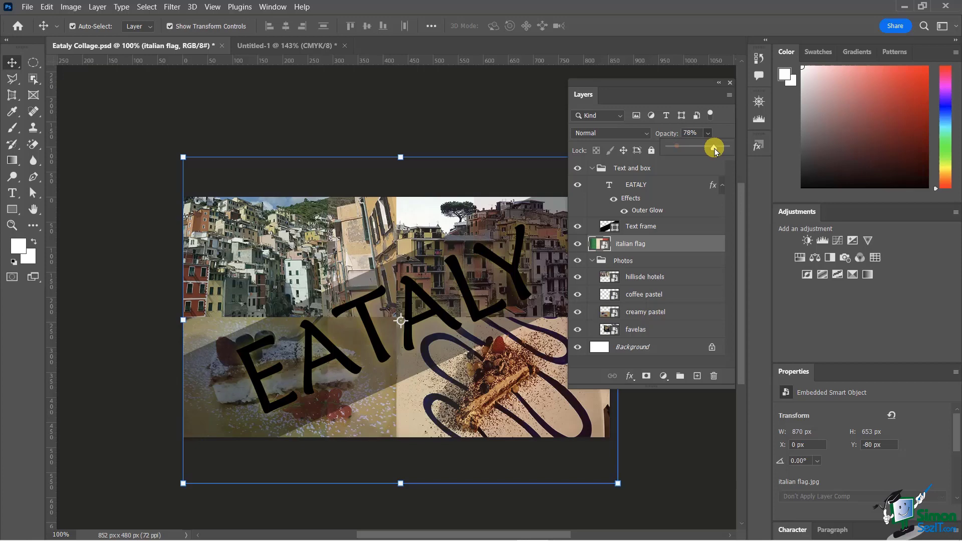
pyautogui.moveTo(714, 147); pyautogui.dragTo(722, 147)
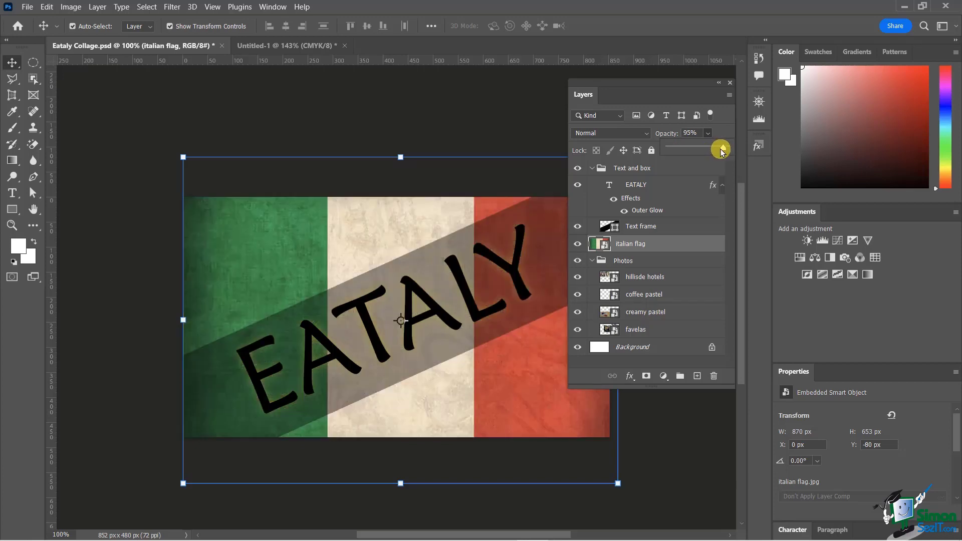
pyautogui.moveTo(721, 150); pyautogui.dragTo(711, 150)
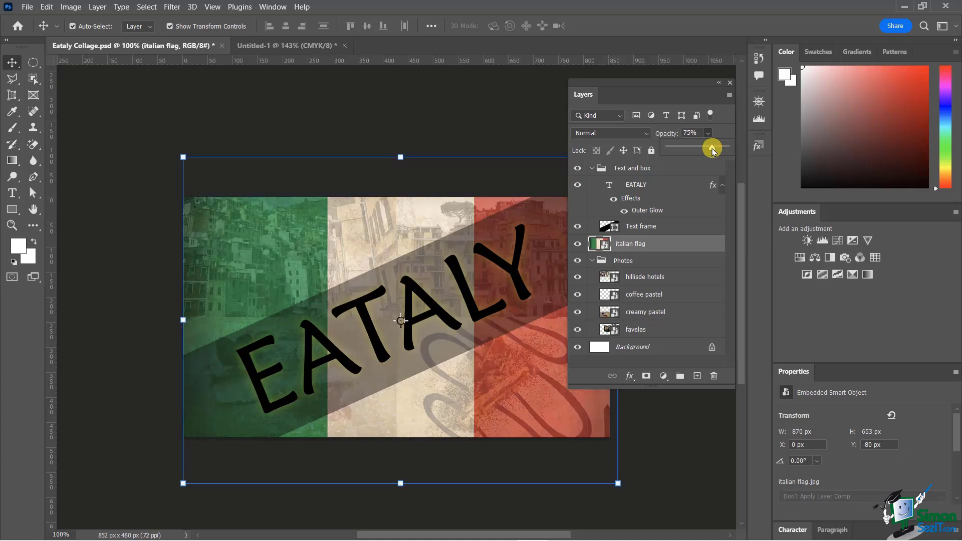
pyautogui.moveTo(712, 147); pyautogui.dragTo(698, 148)
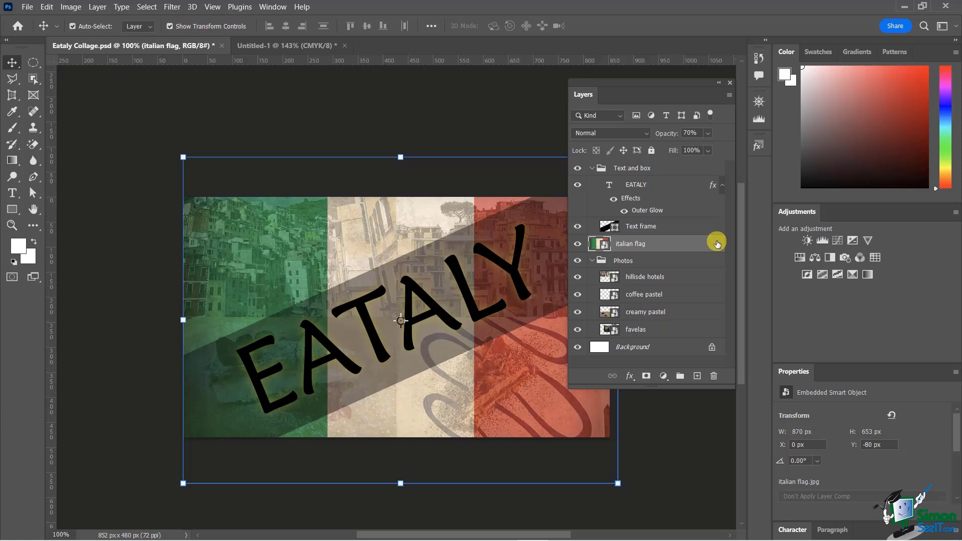
pyautogui.moveTo(733, 234)
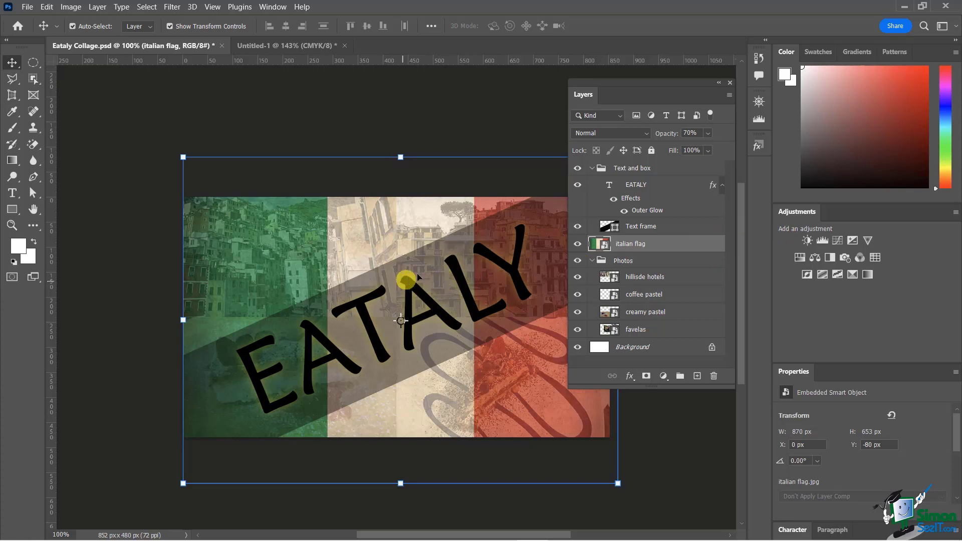
# Set the Text frame box layer's opacity to 90, then deselect the layer
pyautogui.moveTo(405, 280); pyautogui.dragTo(518, 275)
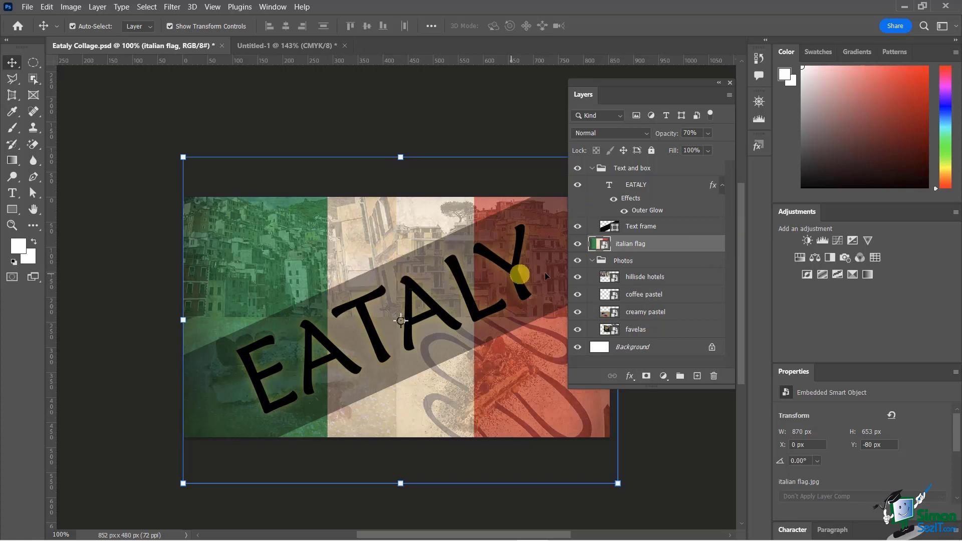
pyautogui.click(640, 227)
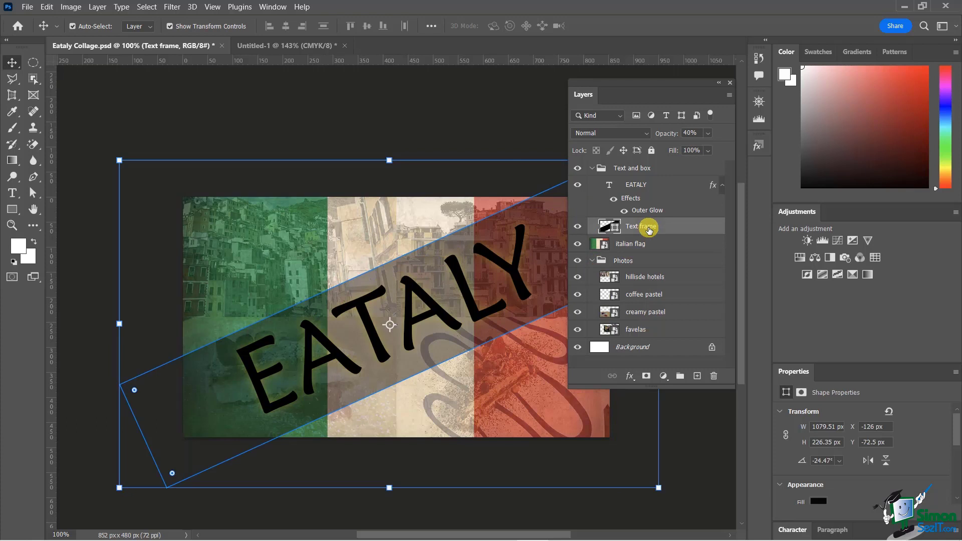
pyautogui.moveTo(640, 227)
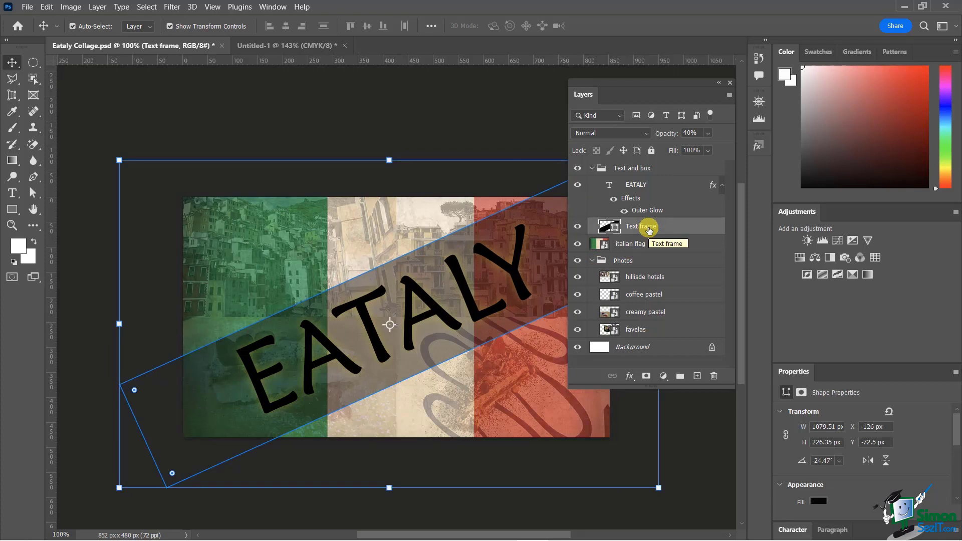
pyautogui.write('90')
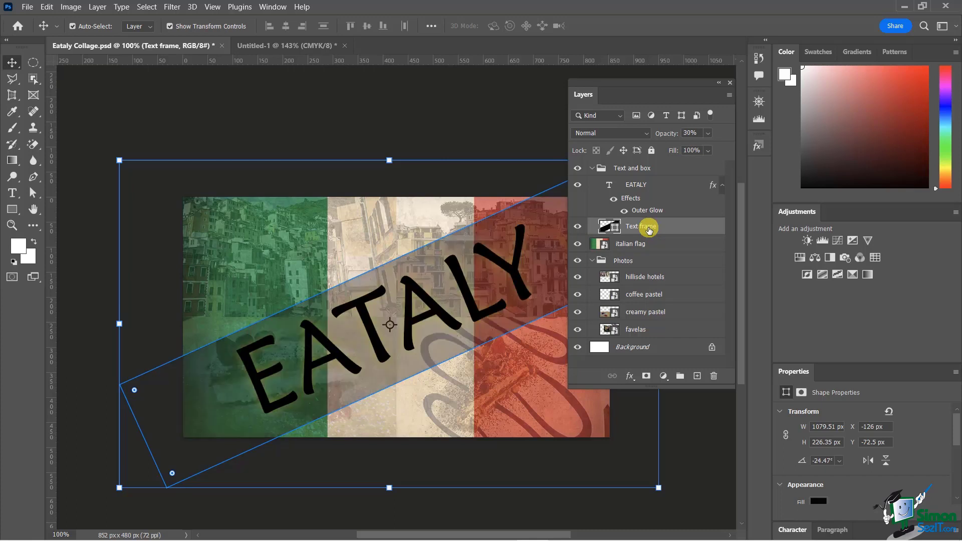
pyautogui.click(688, 133)
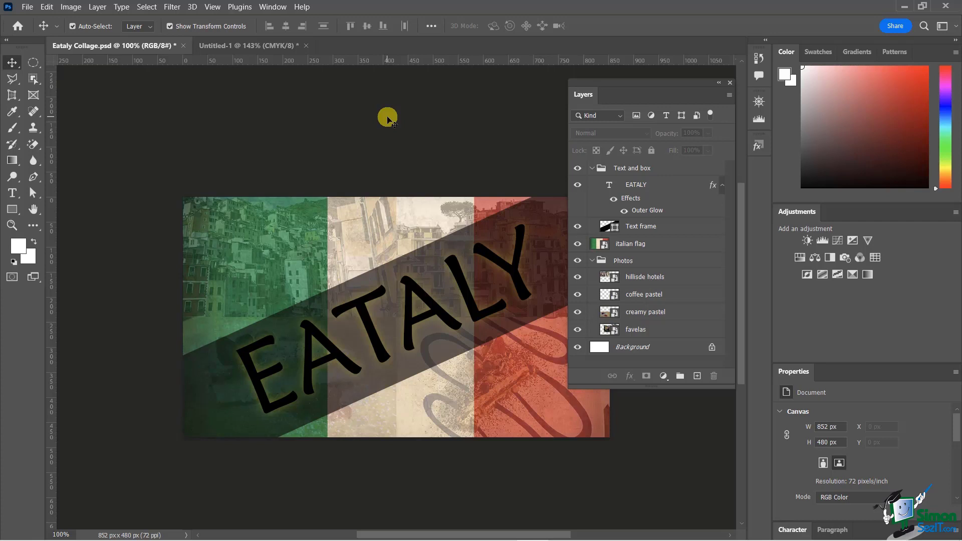
pyautogui.moveTo(279, 120)
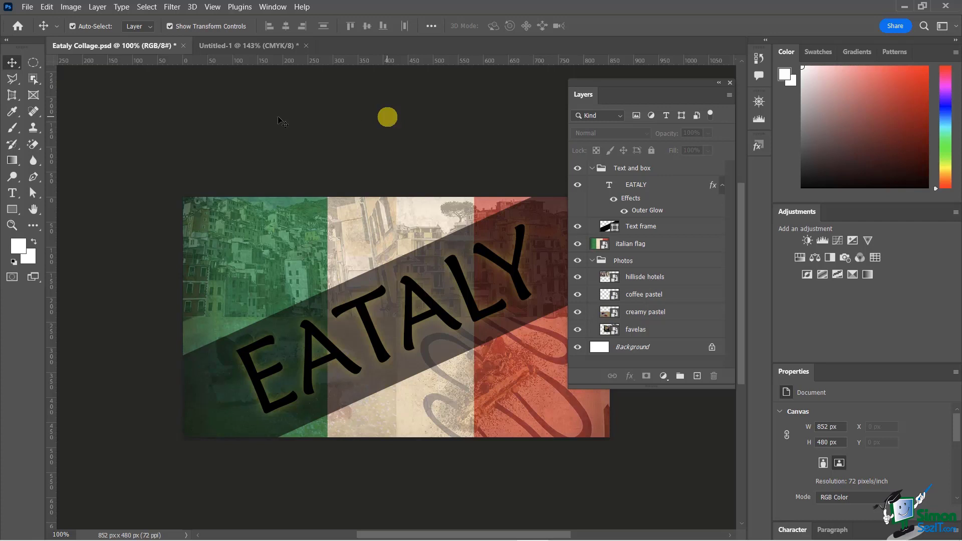
# Toggle the locks on the Text frame and italian flag layers, leaving both unlocked
pyautogui.moveTo(387, 117); pyautogui.dragTo(236, 377)
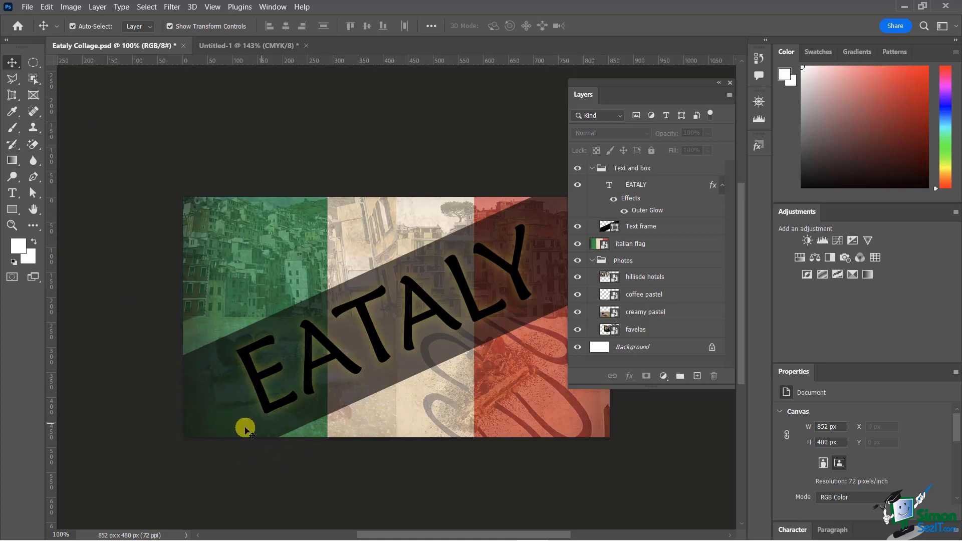
pyautogui.click(640, 226)
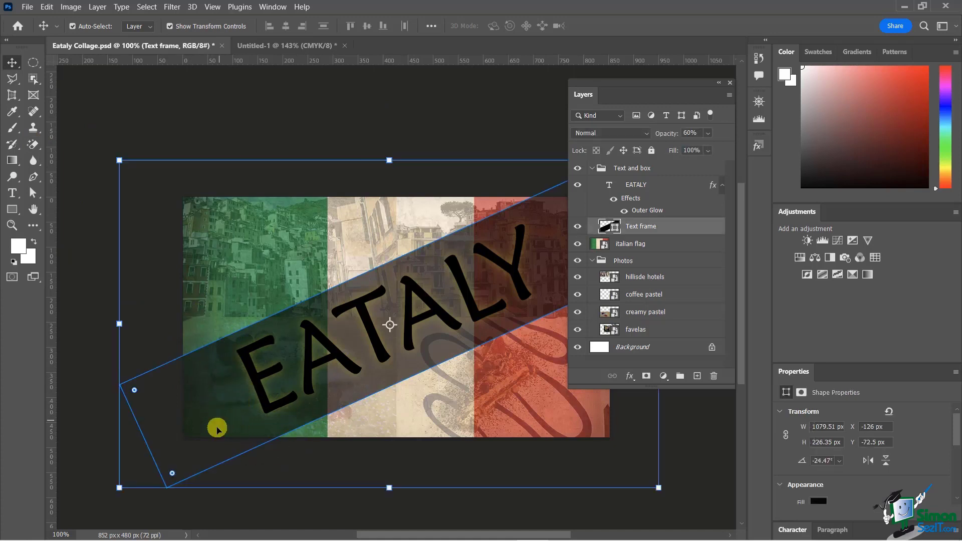
pyautogui.moveTo(159, 420)
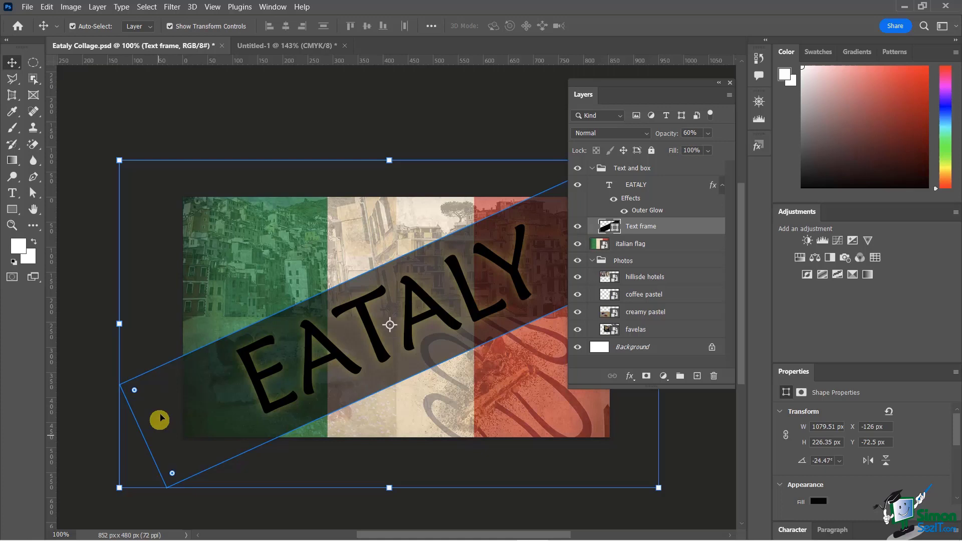
pyautogui.moveTo(197, 341)
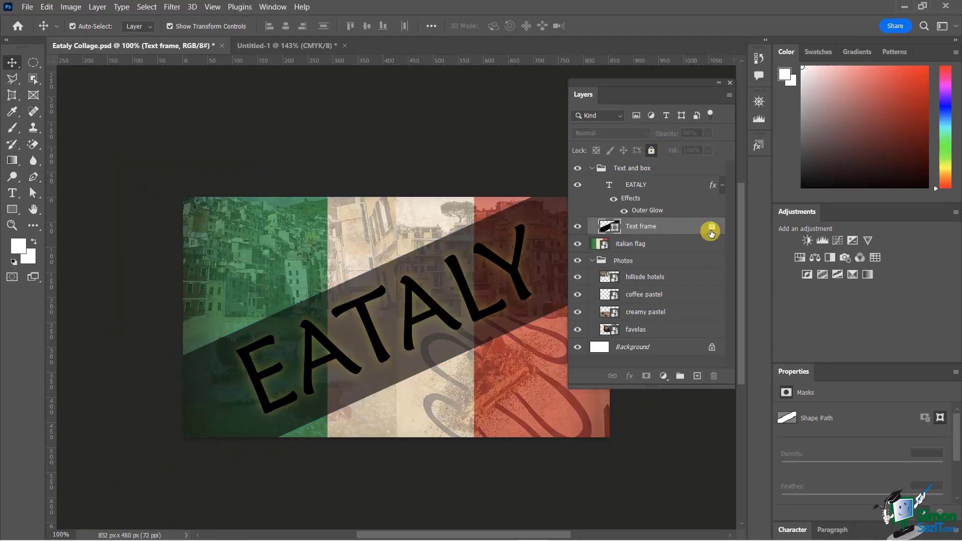
pyautogui.click(711, 226)
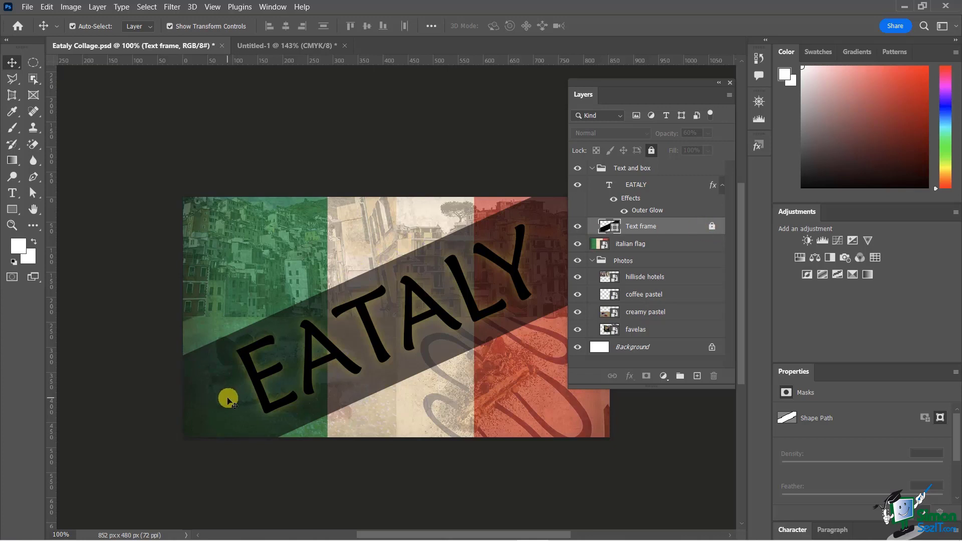
pyautogui.click(630, 244)
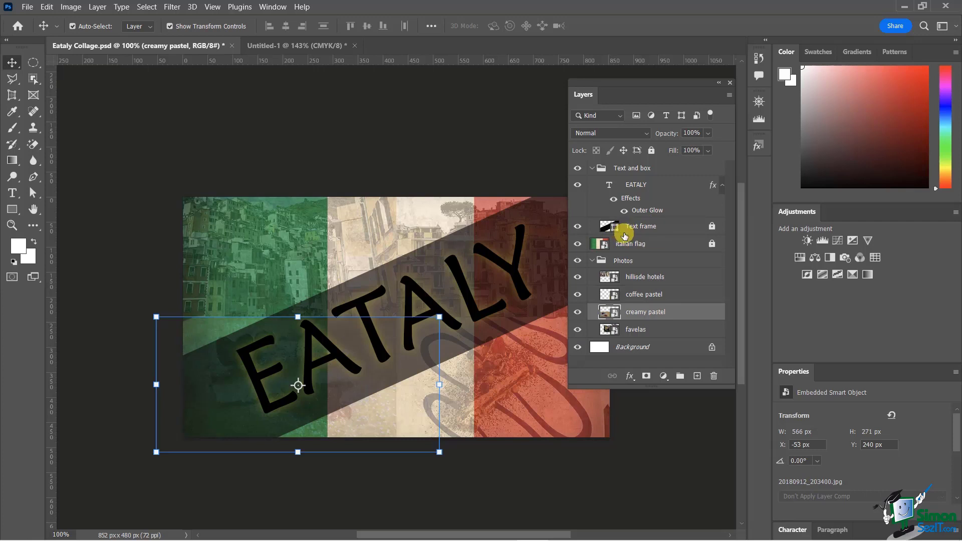
pyautogui.moveTo(640, 233)
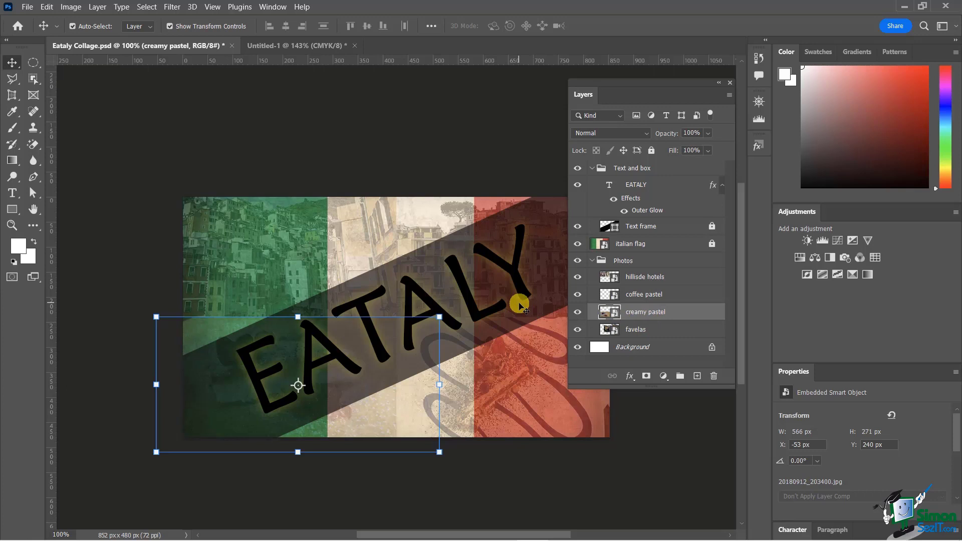
pyautogui.moveTo(614, 243)
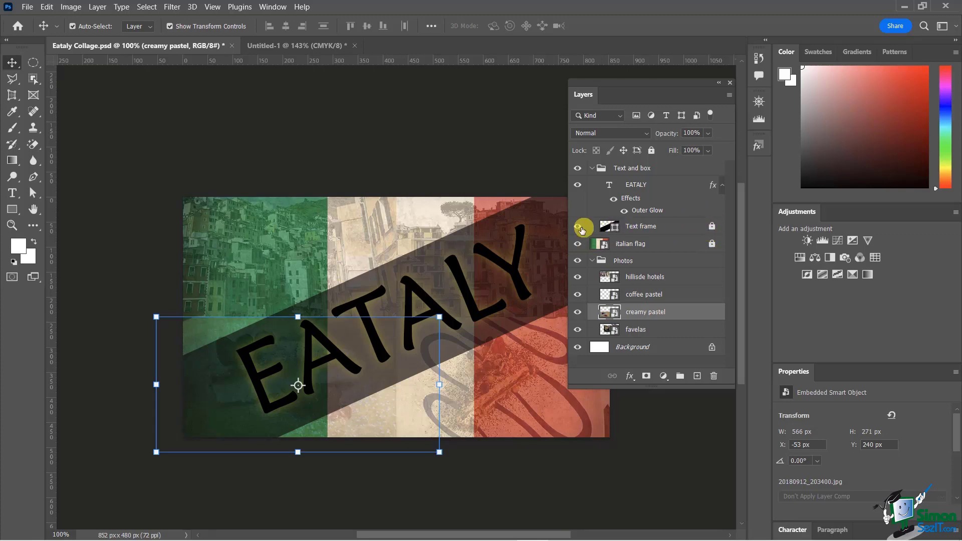
pyautogui.click(576, 244)
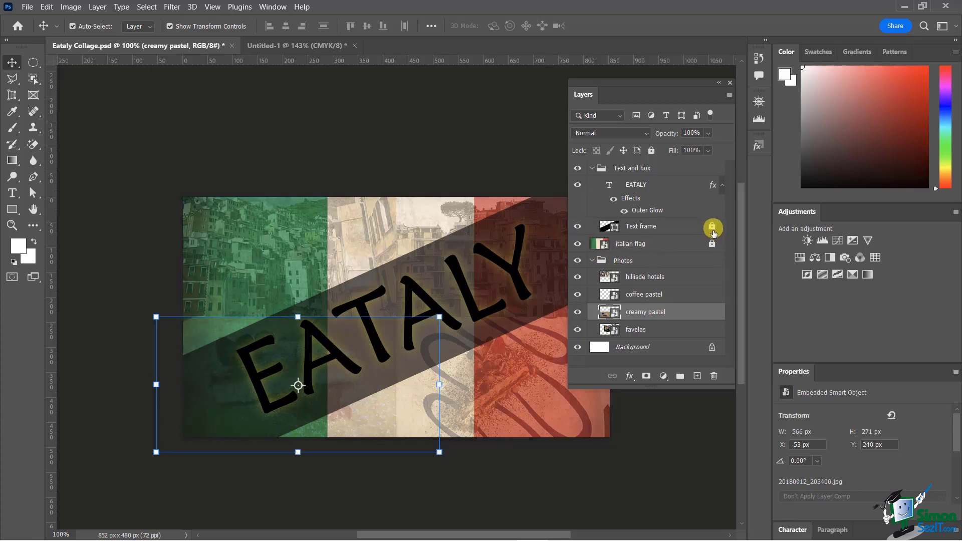
pyautogui.moveTo(712, 243)
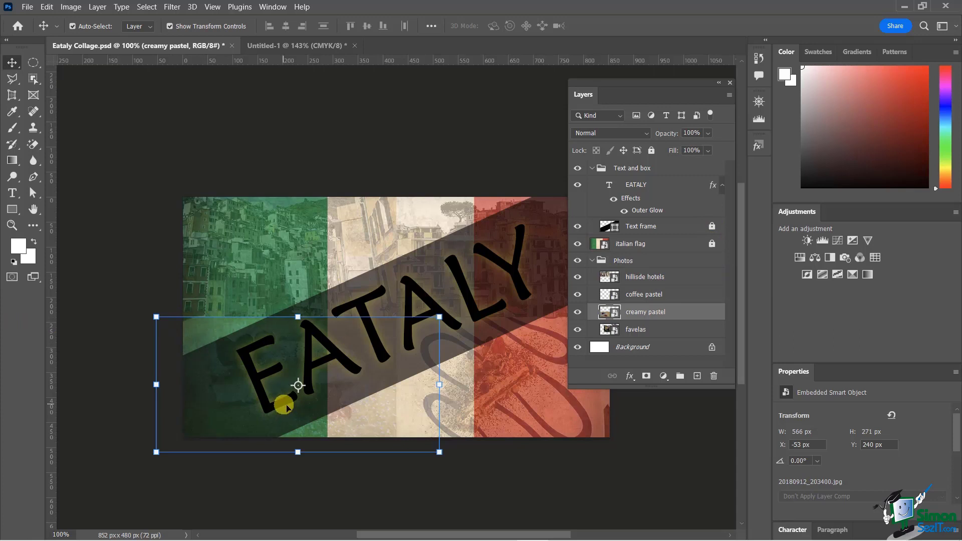
pyautogui.moveTo(725, 264)
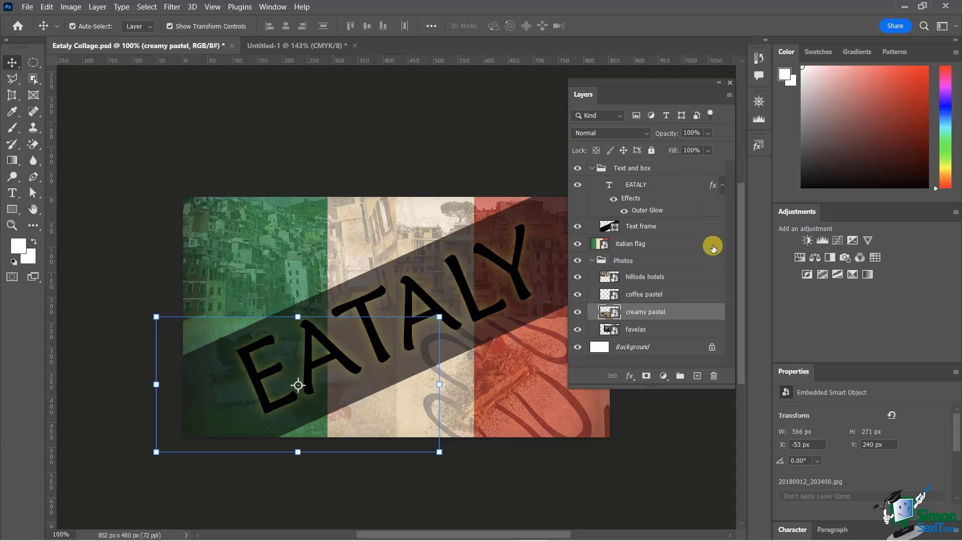
pyautogui.click(630, 243)
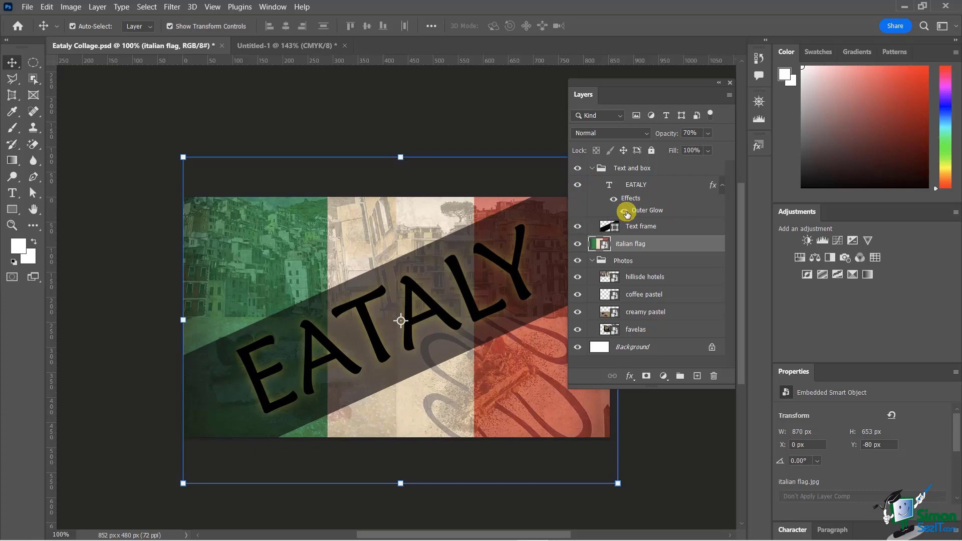
pyautogui.moveTo(593, 255)
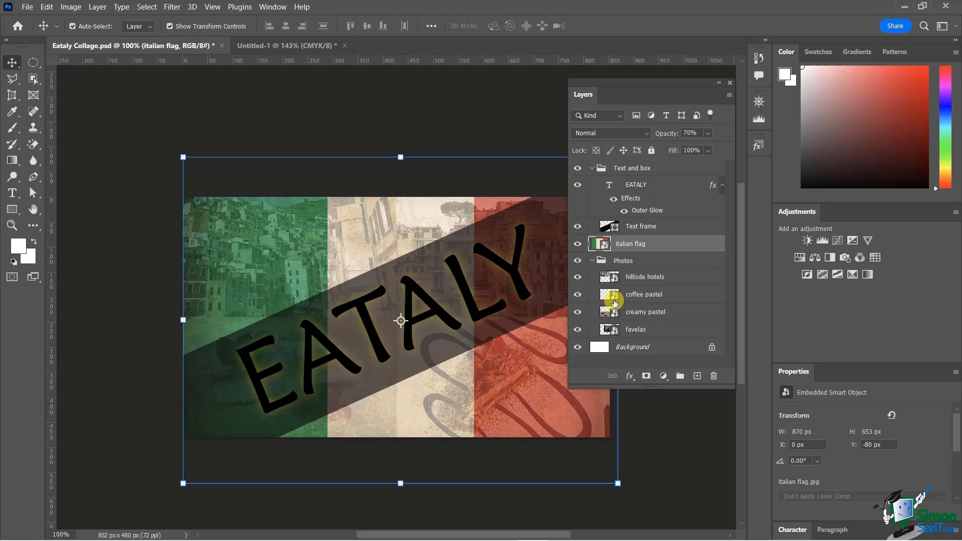
pyautogui.moveTo(301, 59)
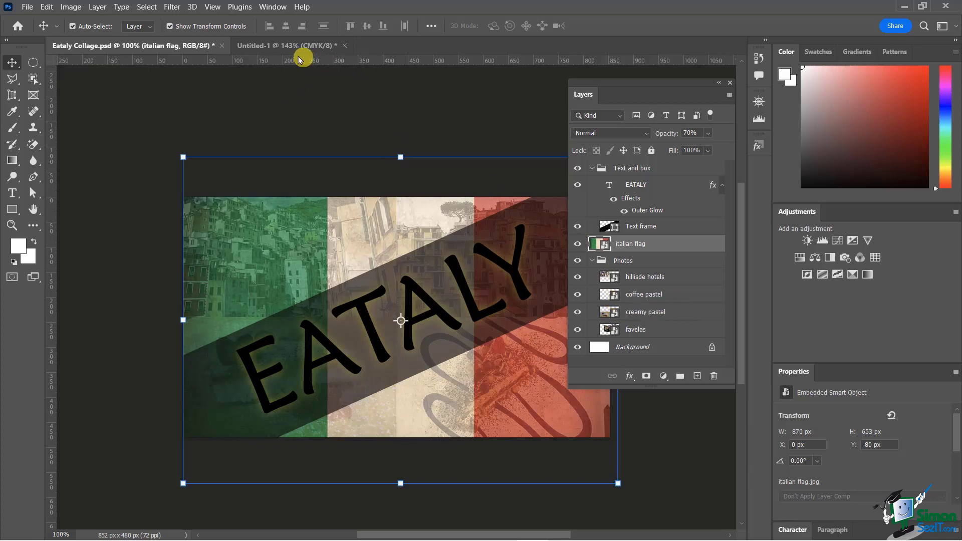
# In Untitled-1, group the four photo layers and rename the expanded group 'Images'
pyautogui.click(285, 45)
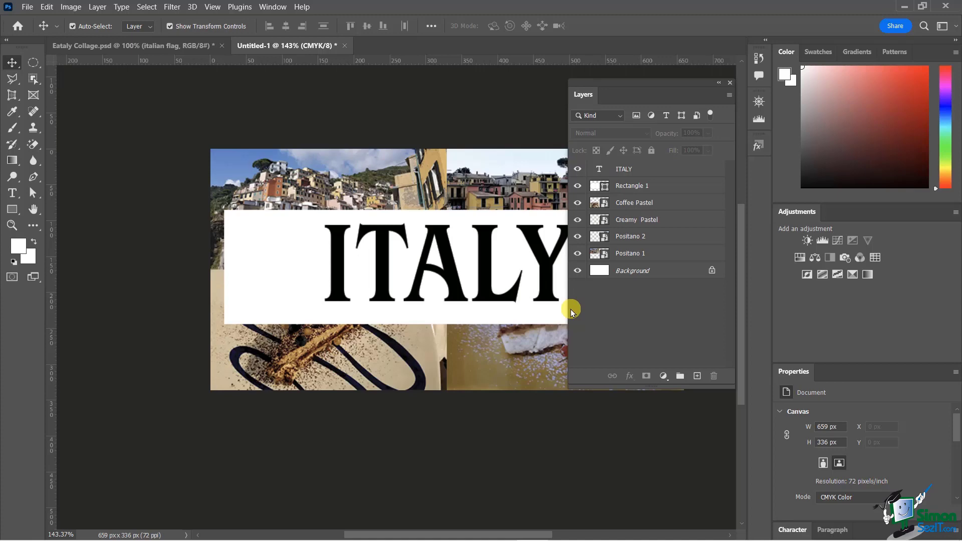
pyautogui.moveTo(522, 239)
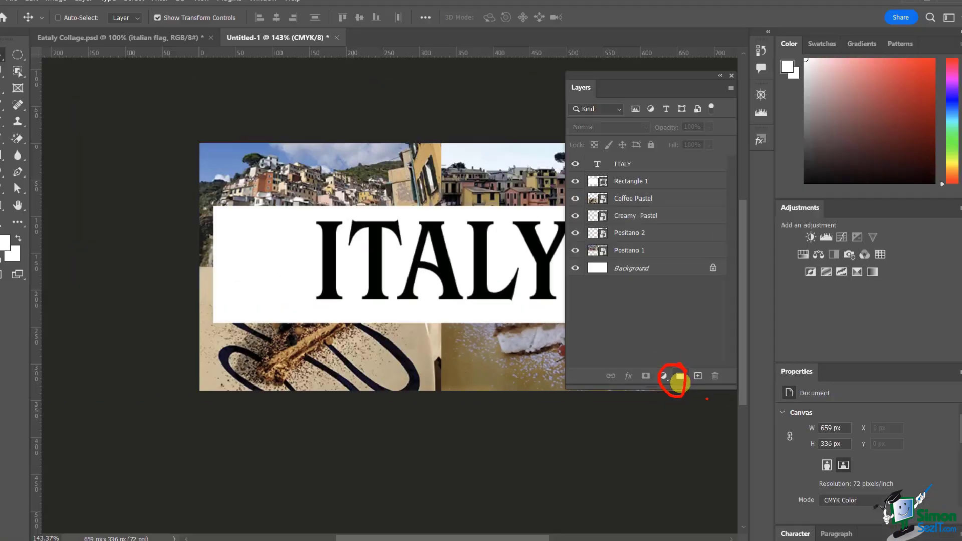
pyautogui.click(632, 202)
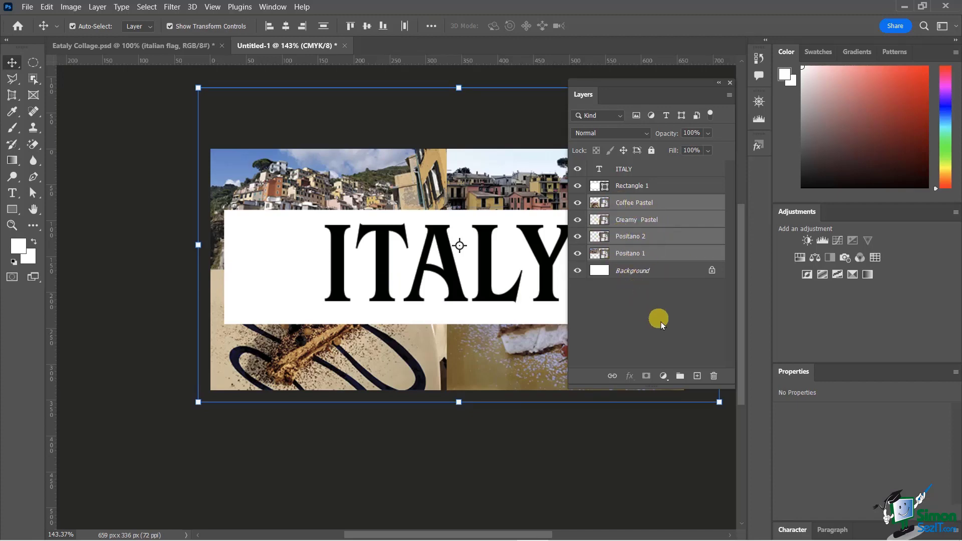
pyautogui.click(680, 376)
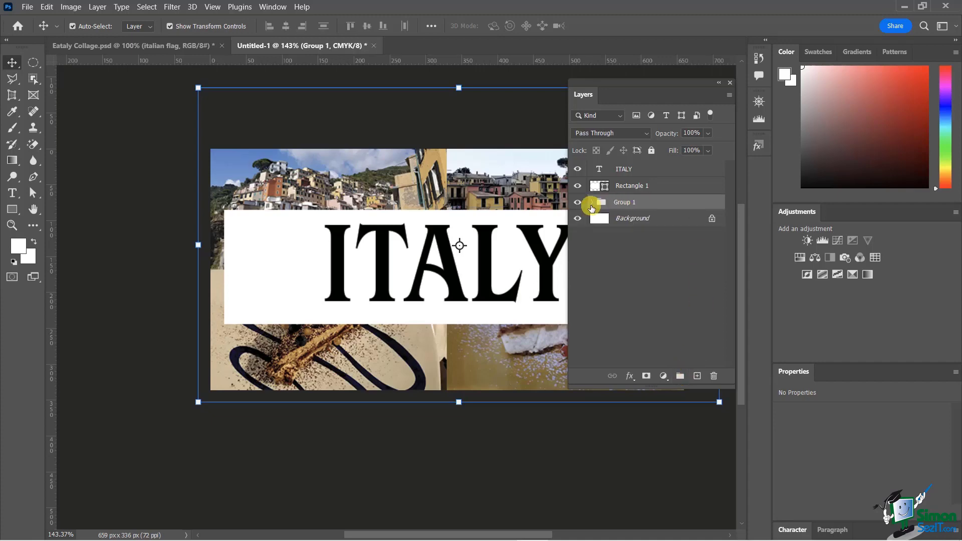
pyautogui.click(591, 202)
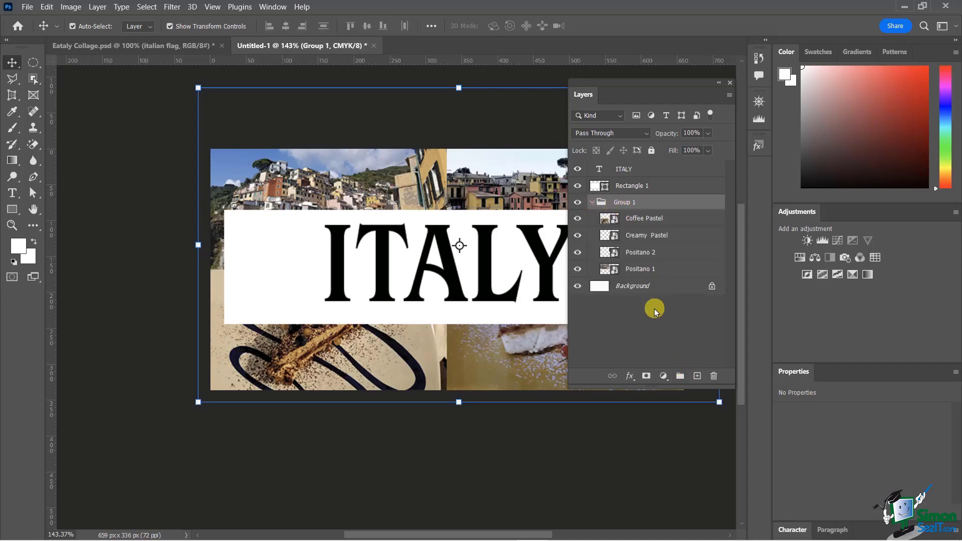
pyautogui.doubleClick(625, 202)
pyautogui.write('Images')
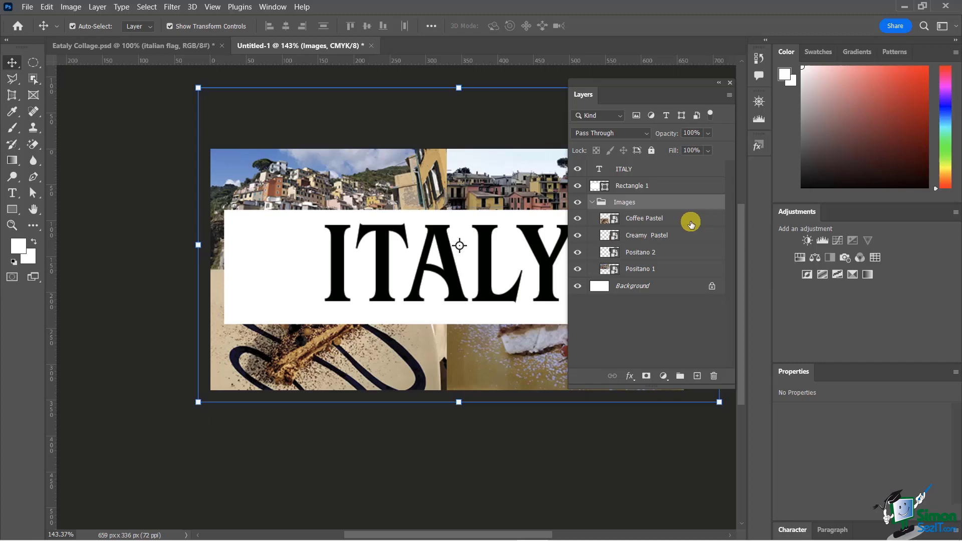
pyautogui.moveTo(634, 172)
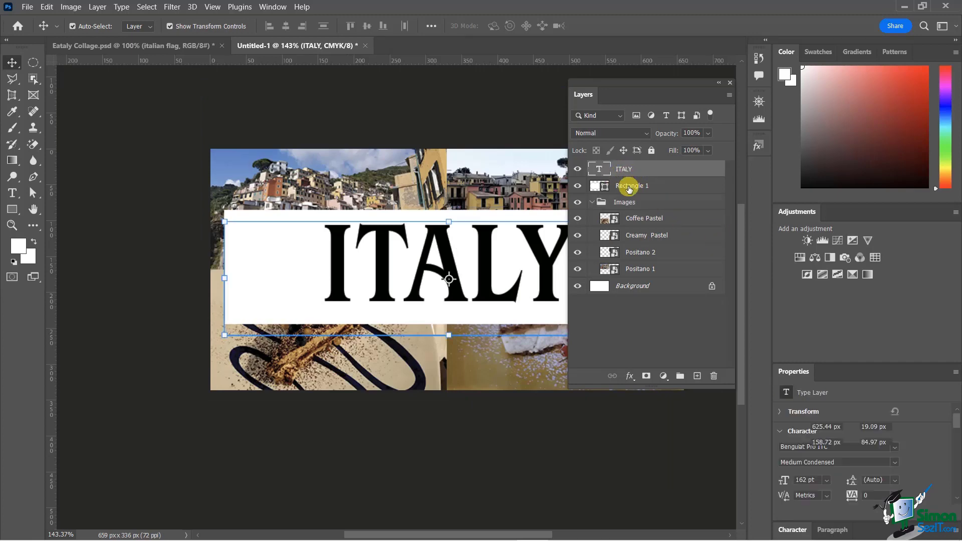
# Group the ITALY text and Rectangle 1 layers into a collapsed group named 'Text'
pyautogui.click(631, 185)
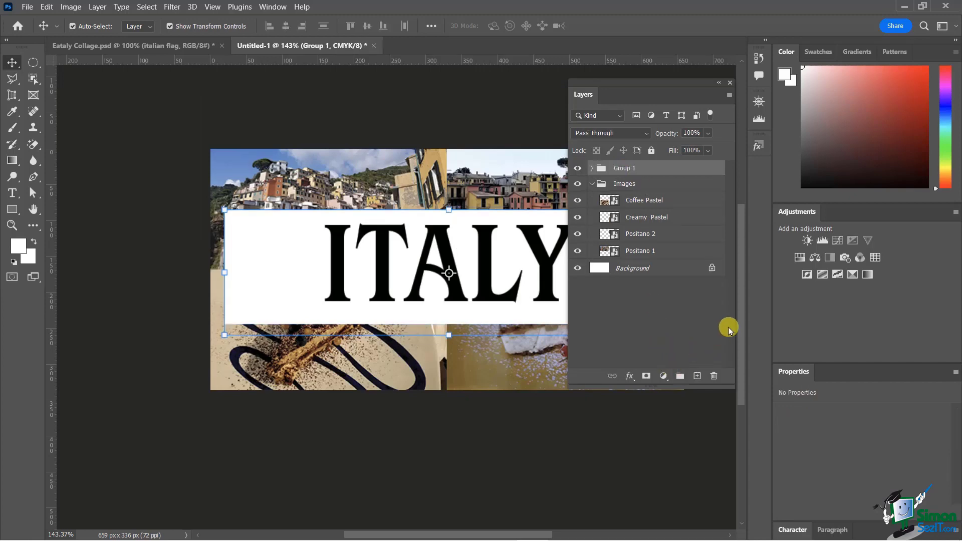
pyautogui.moveTo(616, 183)
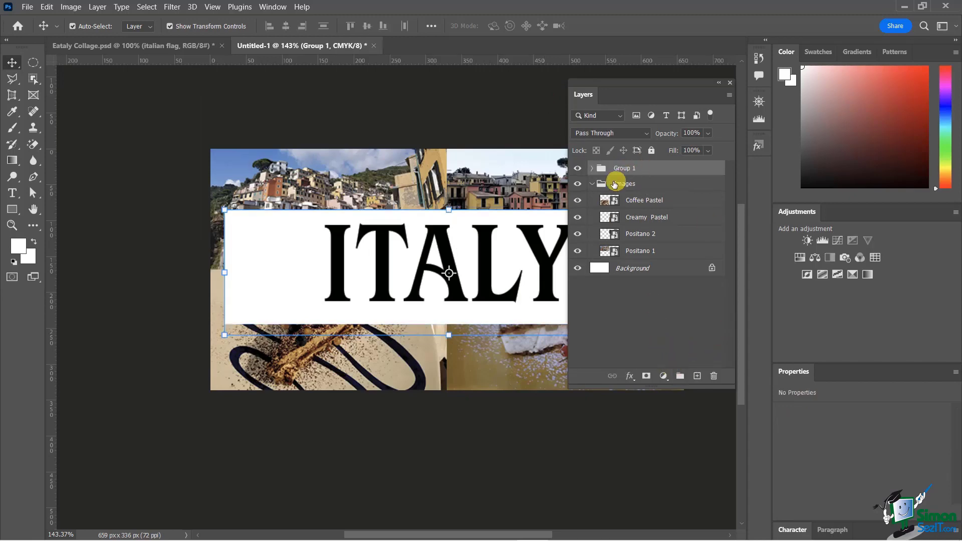
pyautogui.doubleClick(624, 168)
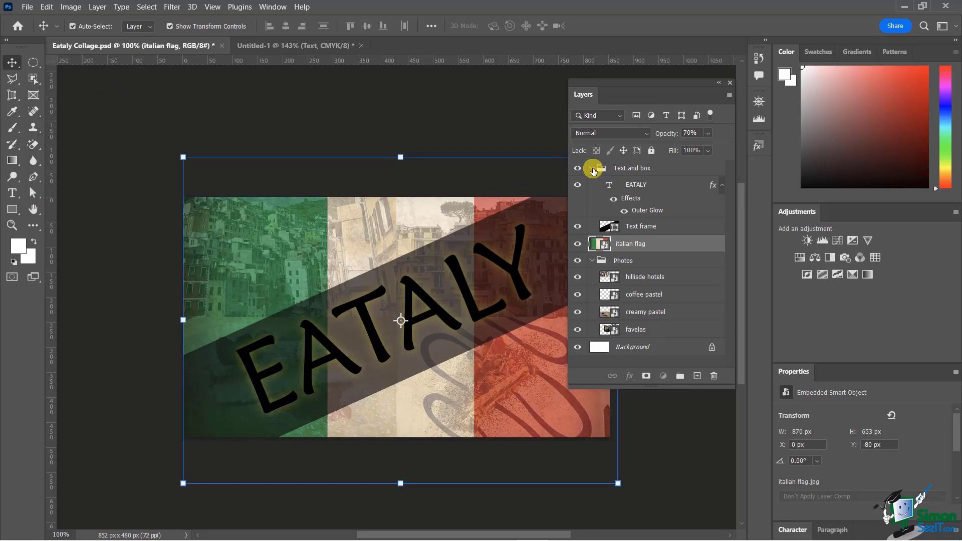
pyautogui.click(591, 168)
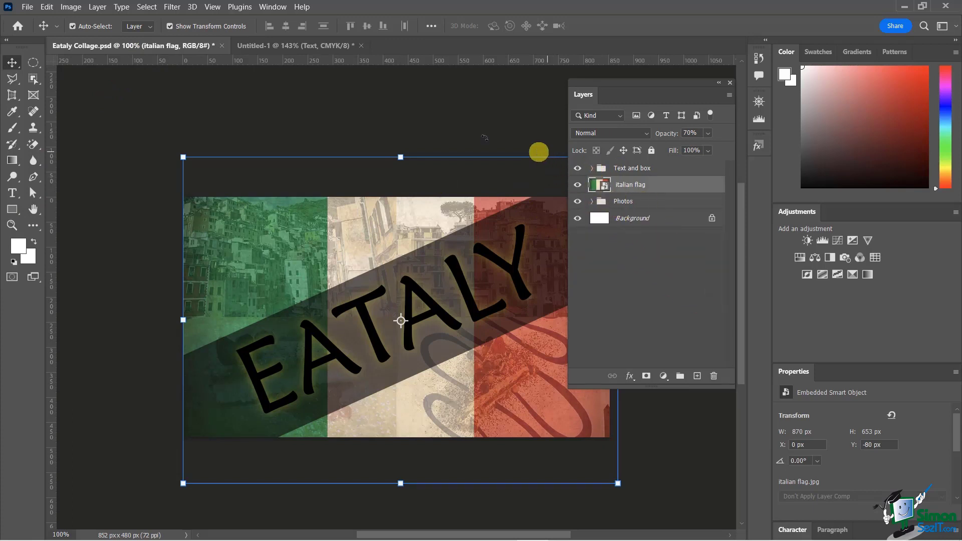
pyautogui.click(298, 46)
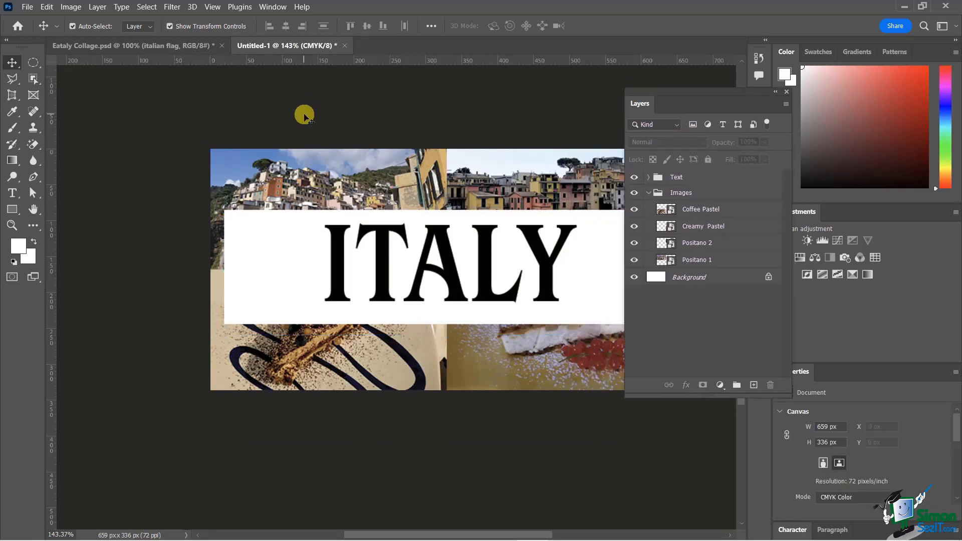
# Place the Italian flag from the Italy folder as an embedded layer, scaled over the canvas
pyautogui.click(27, 7)
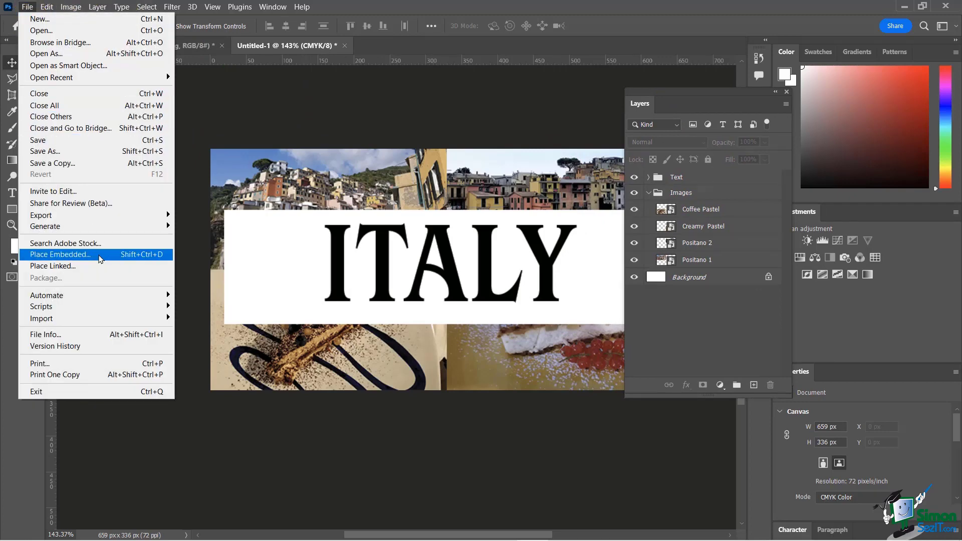
pyautogui.click(59, 254)
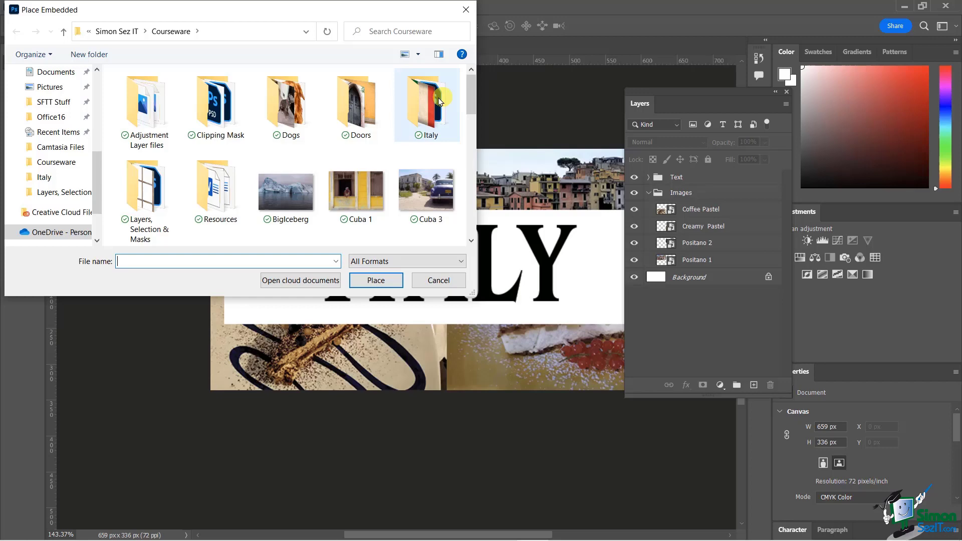
pyautogui.doubleClick(426, 105)
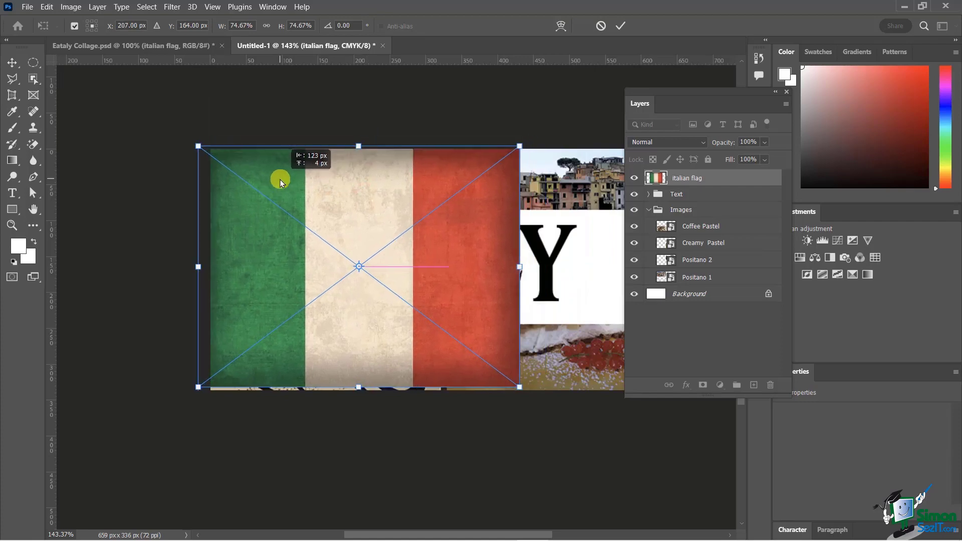
pyautogui.moveTo(701, 98)
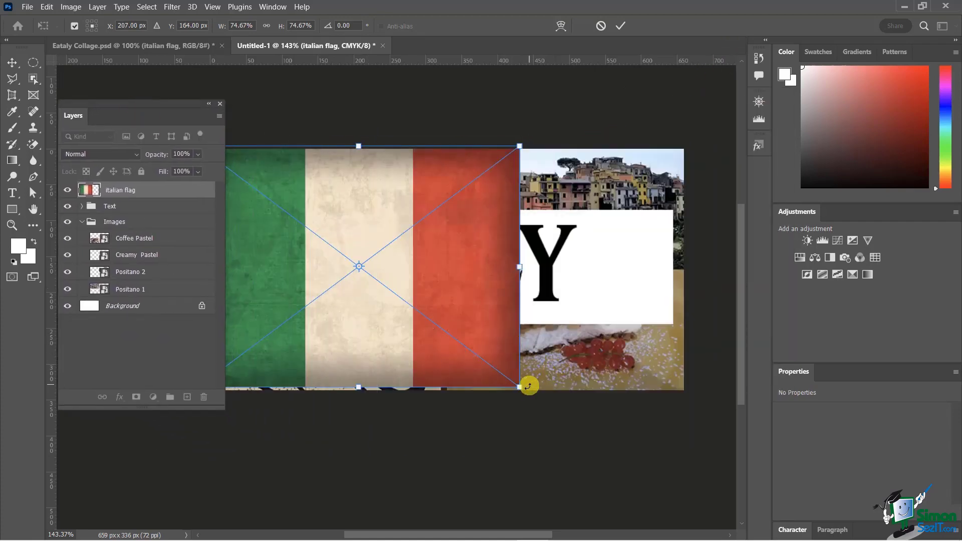
pyautogui.moveTo(527, 386); pyautogui.dragTo(680, 495)
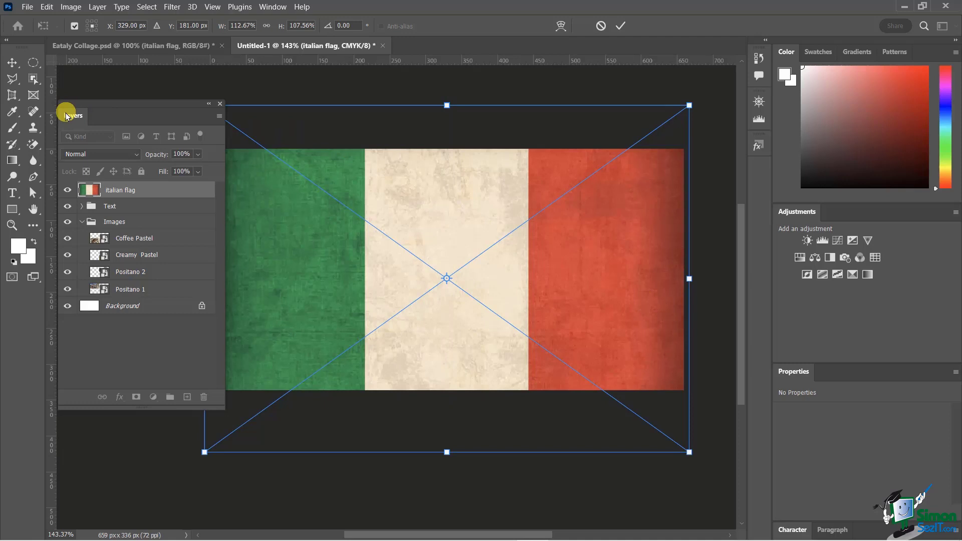
pyautogui.moveTo(70, 116); pyautogui.dragTo(650, 78)
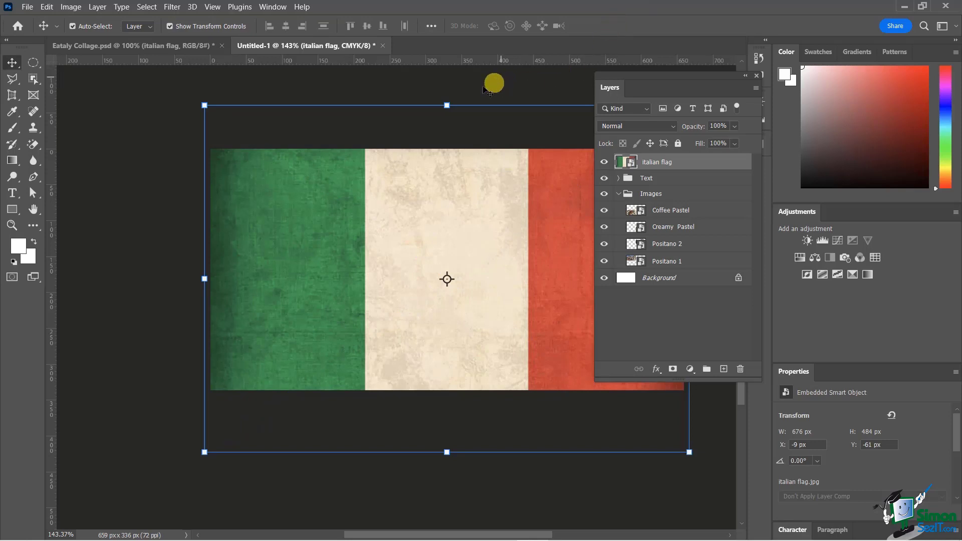
pyautogui.moveTo(354, 160)
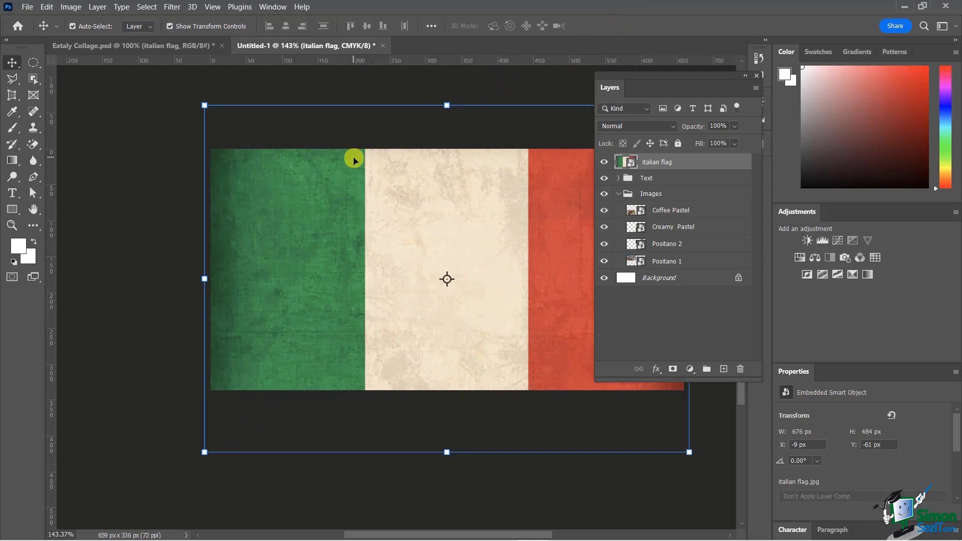
# Set the italian flag layer's opacity to 80% in the Untitled-1 collage
pyautogui.click(134, 46)
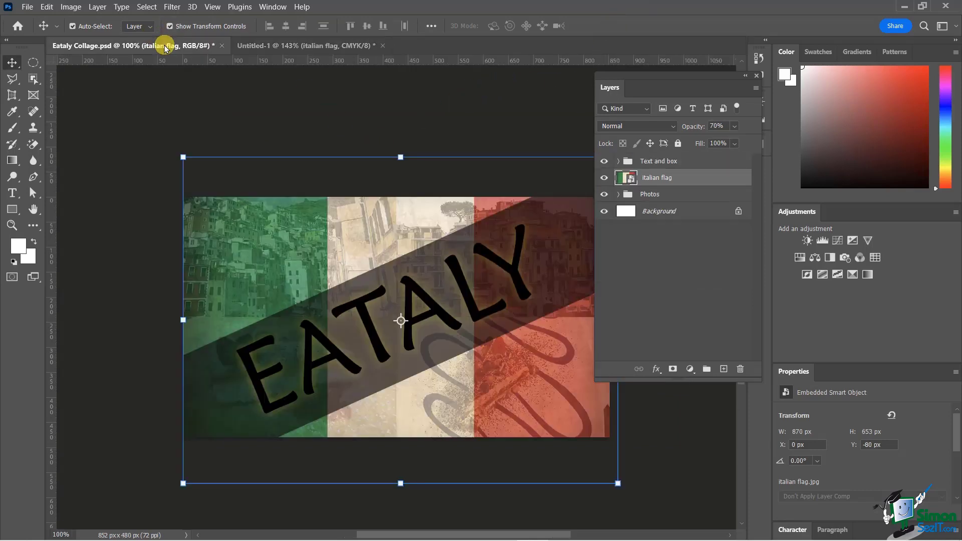
pyautogui.click(304, 46)
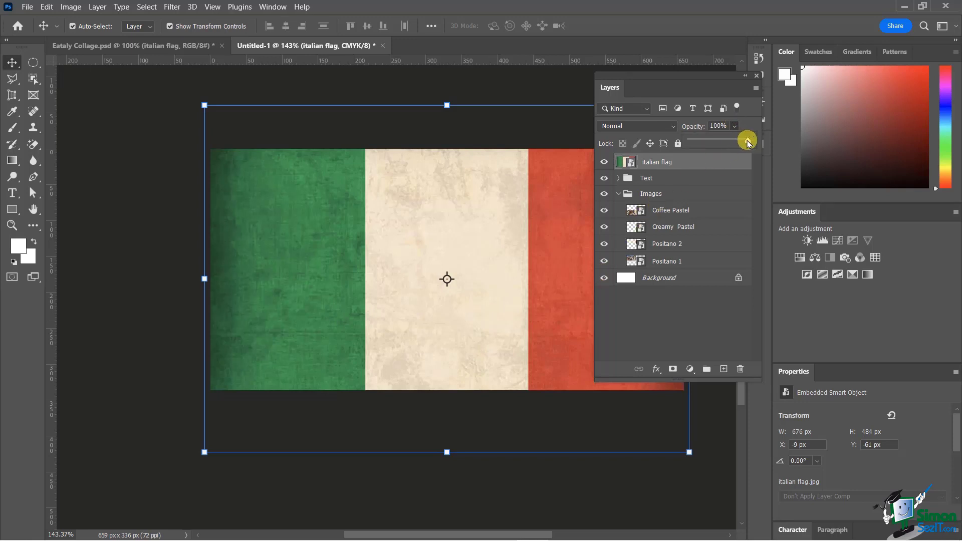
pyautogui.moveTo(747, 141); pyautogui.dragTo(721, 142)
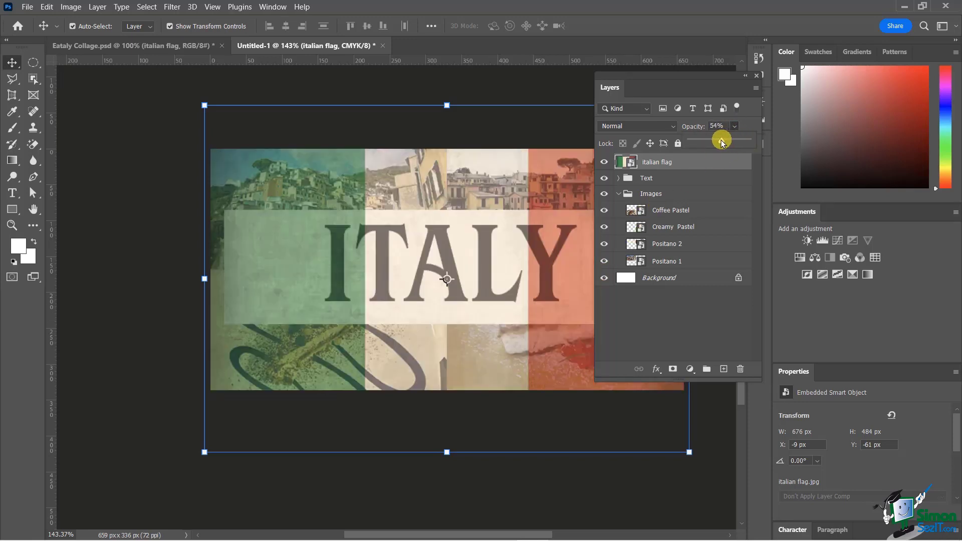
pyautogui.moveTo(727, 142); pyautogui.dragTo(721, 142)
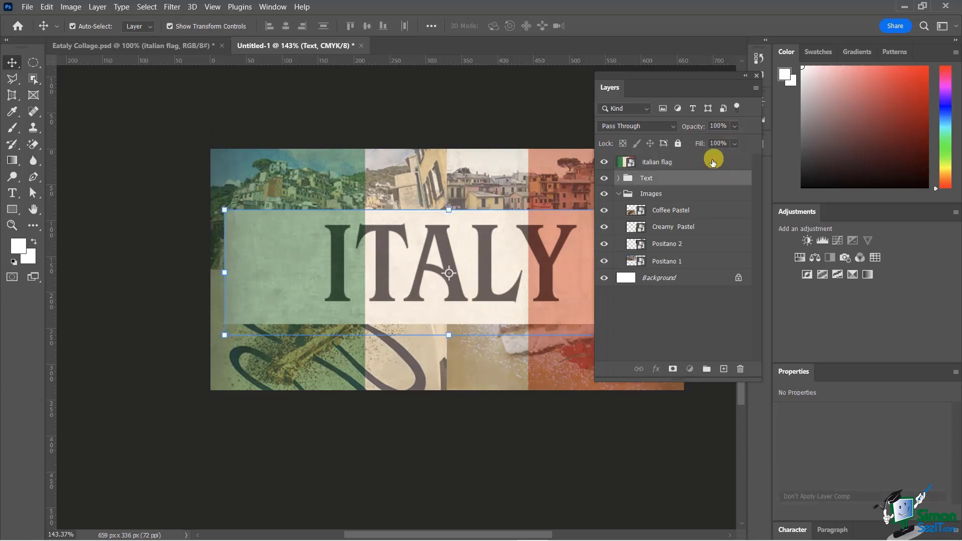
pyautogui.click(657, 161)
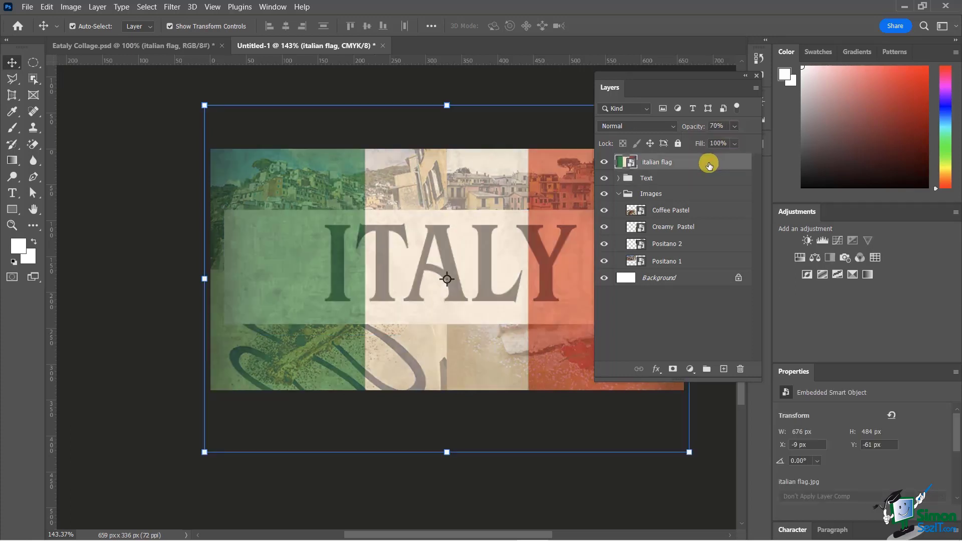
pyautogui.click(717, 126)
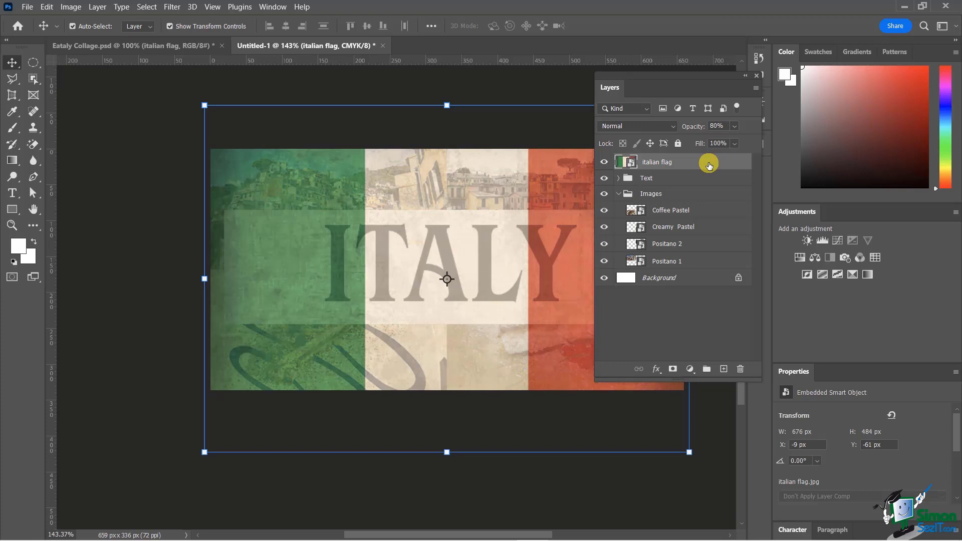
pyautogui.moveTo(678, 19)
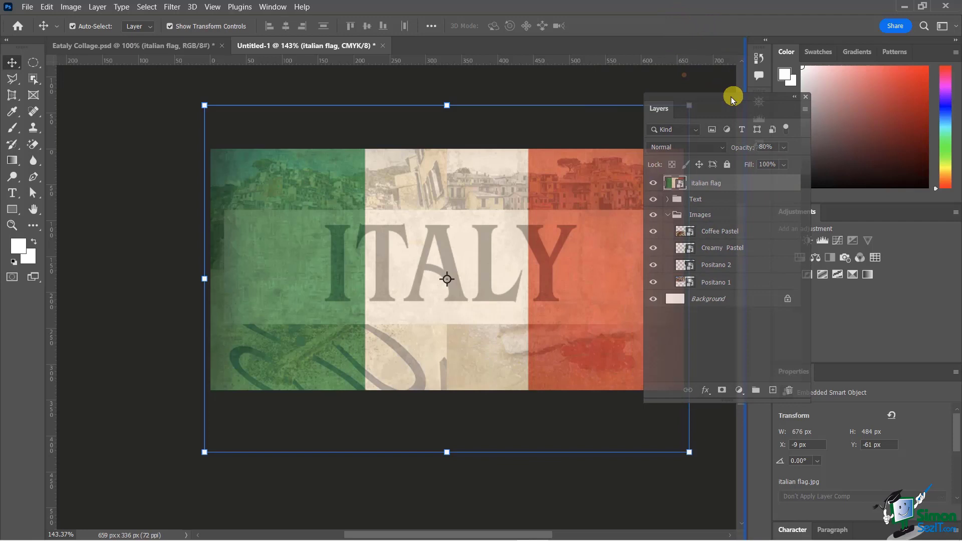
pyautogui.moveTo(733, 99); pyautogui.dragTo(628, 113)
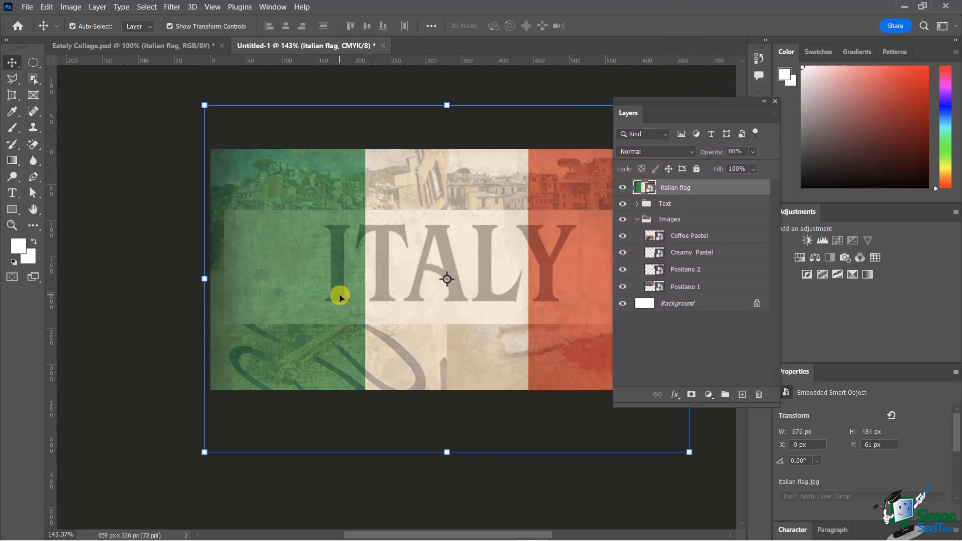
pyautogui.moveTo(278, 278)
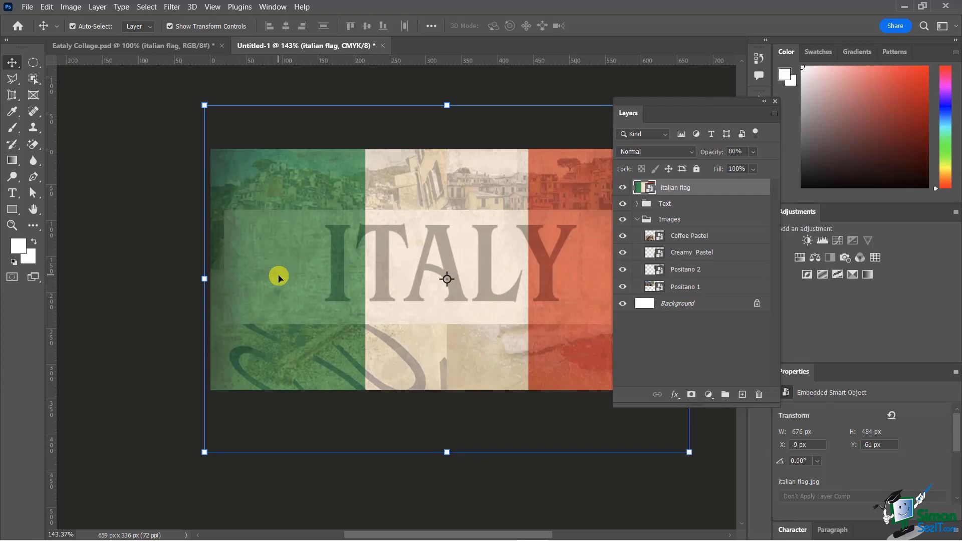
pyautogui.moveTo(702, 185)
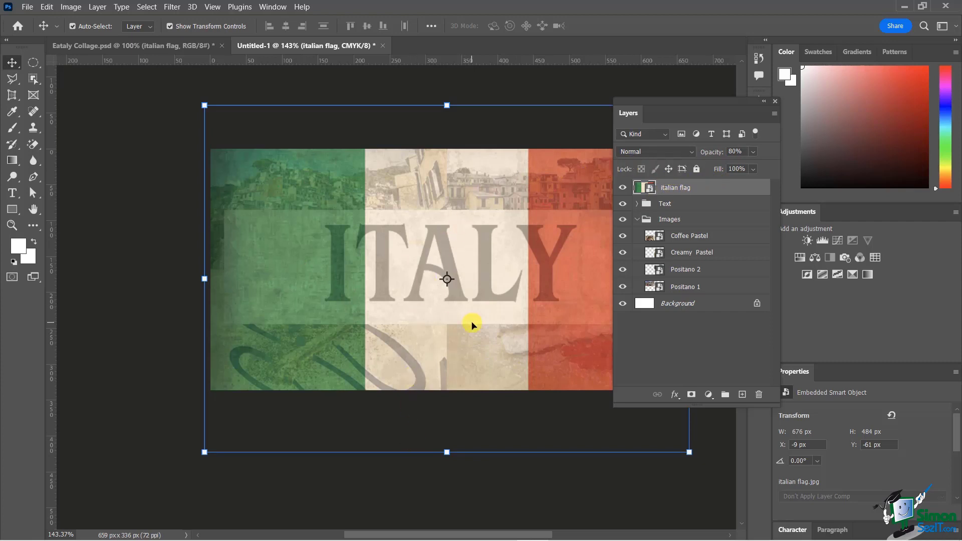
pyautogui.moveTo(596, 324)
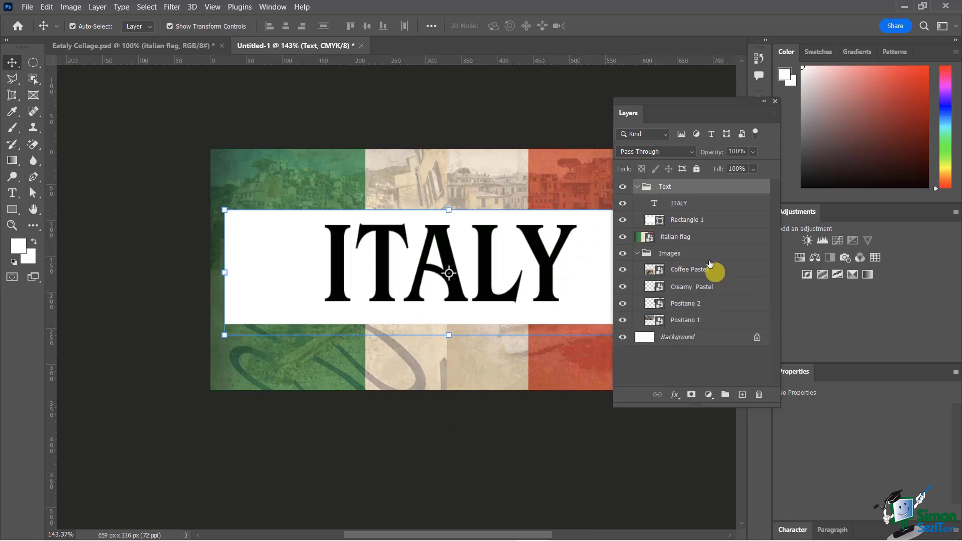
# Stretch the white Rectangle 1 box across the full image width
pyautogui.click(686, 219)
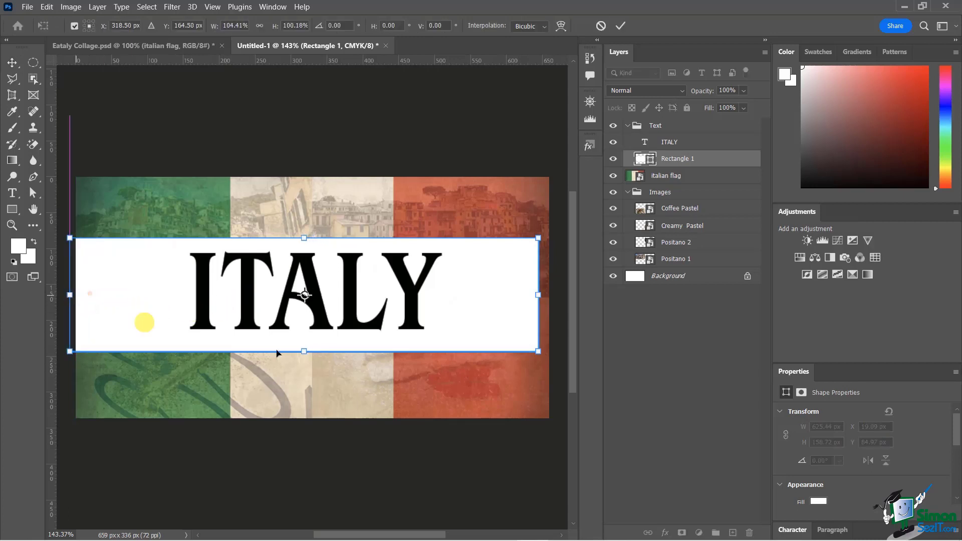
pyautogui.moveTo(538, 295); pyautogui.dragTo(558, 296)
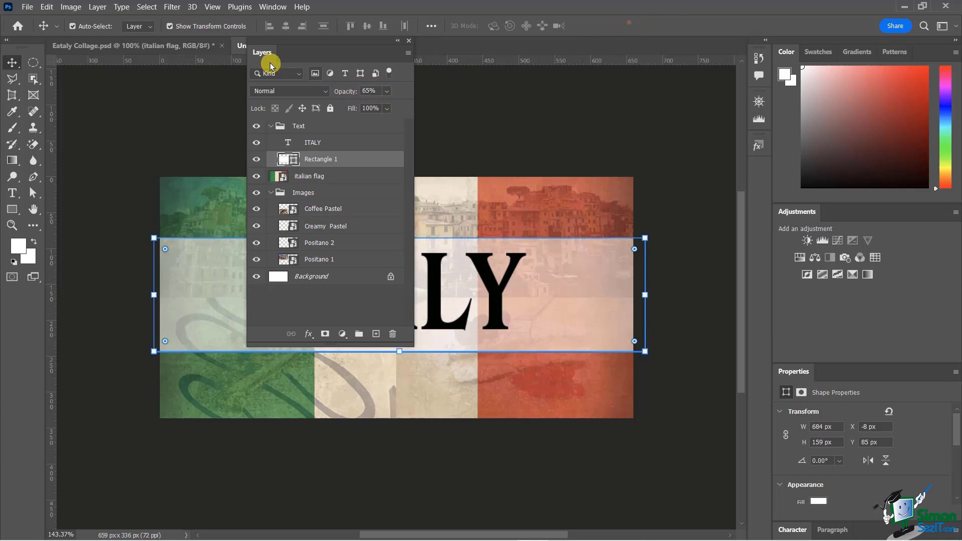
pyautogui.moveTo(289, 41)
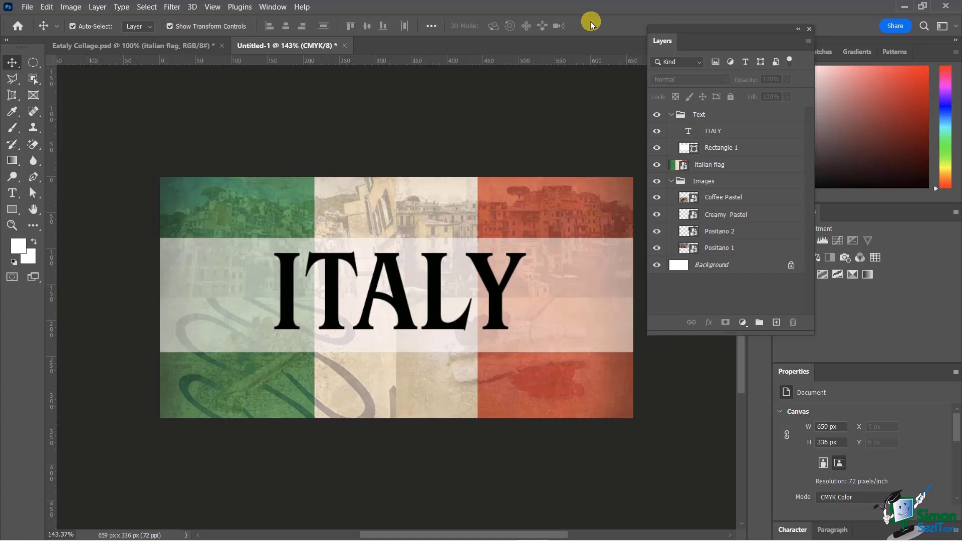
pyautogui.moveTo(454, 149)
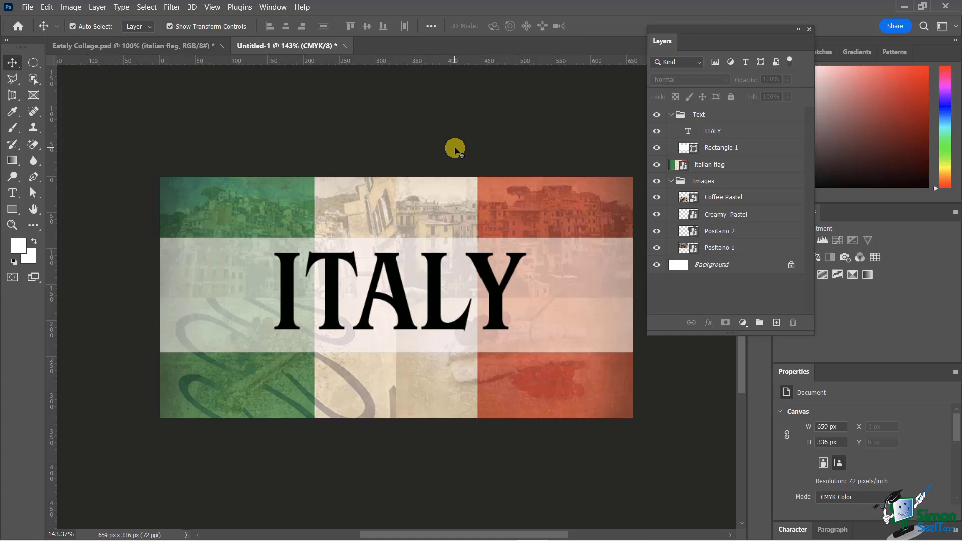
pyautogui.moveTo(739, 35)
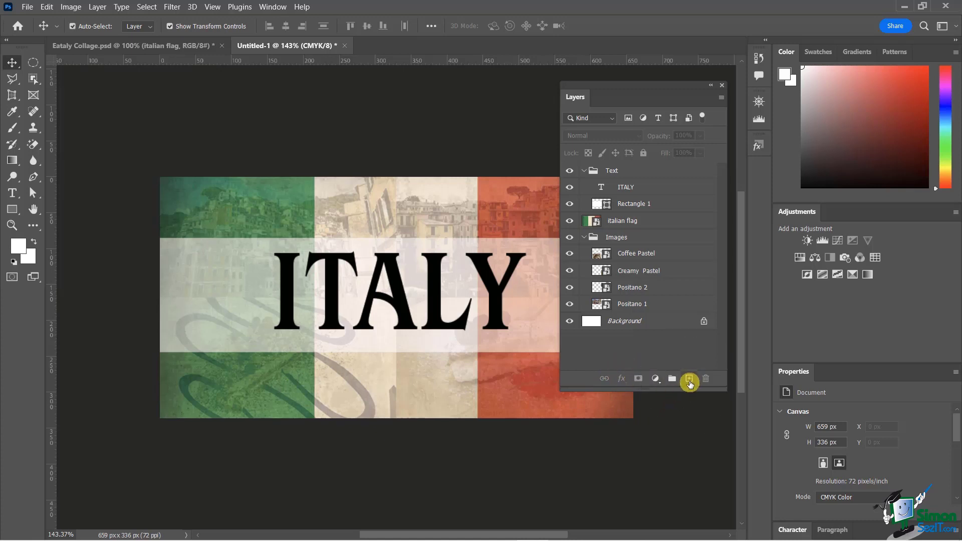
pyautogui.moveTo(689, 379)
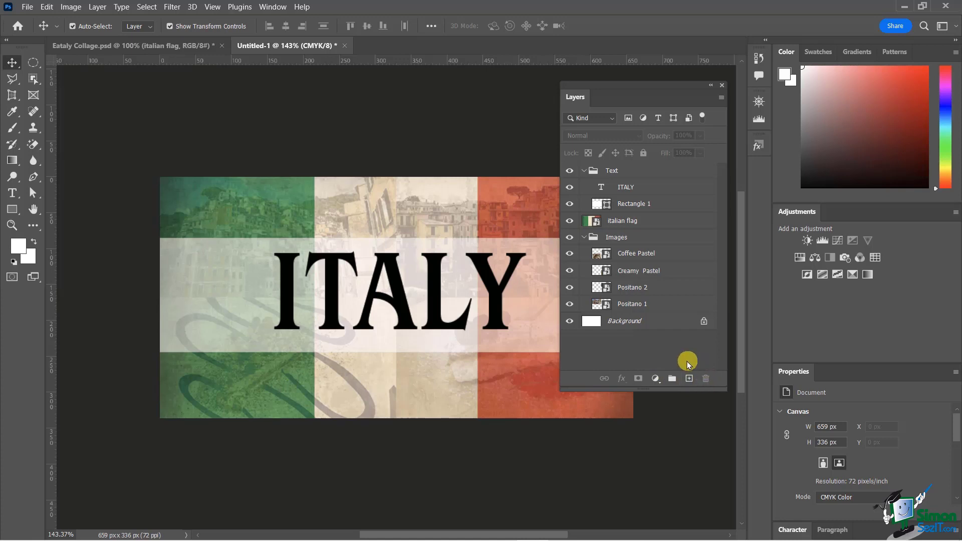
pyautogui.moveTo(700, 330)
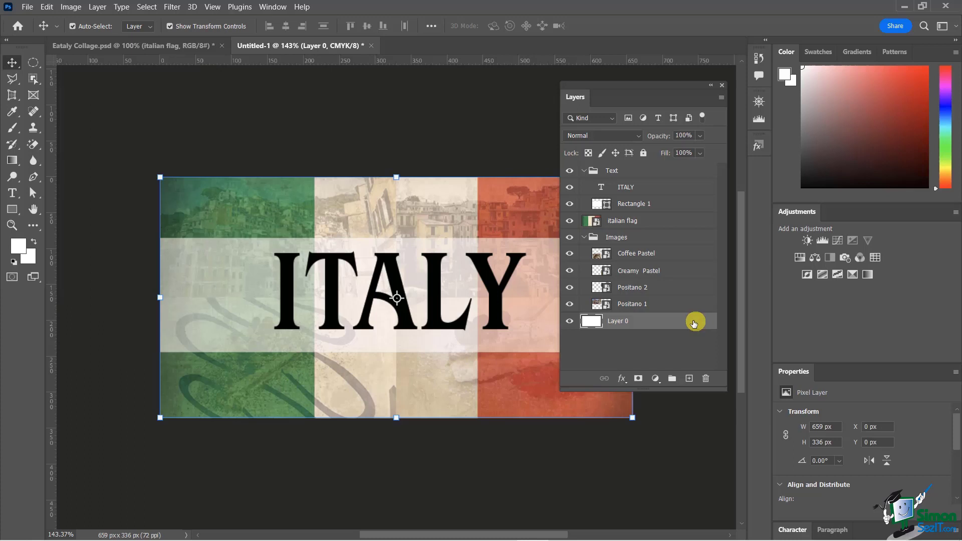
pyautogui.moveTo(630, 323)
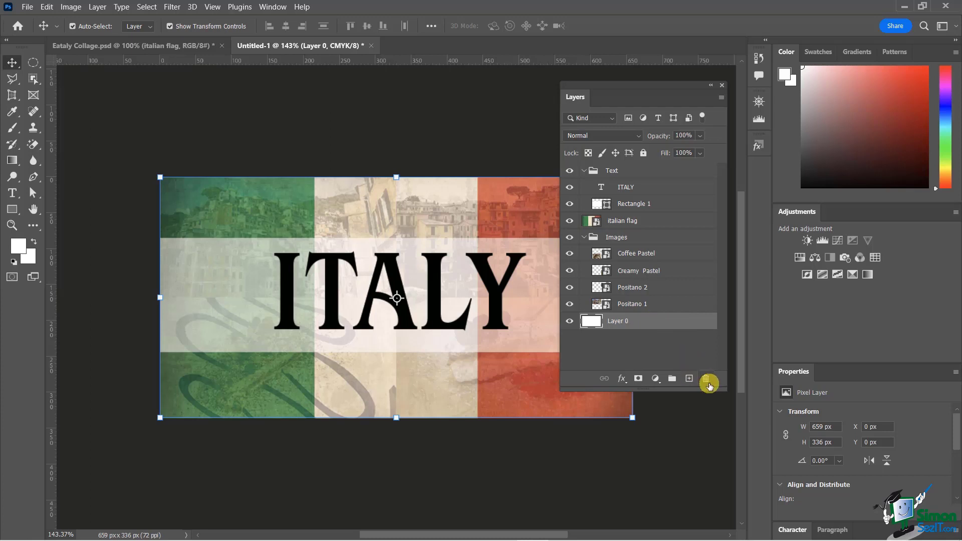
# Delete Layer 0, the former Background layer, and confirm the deletion
pyautogui.click(708, 379)
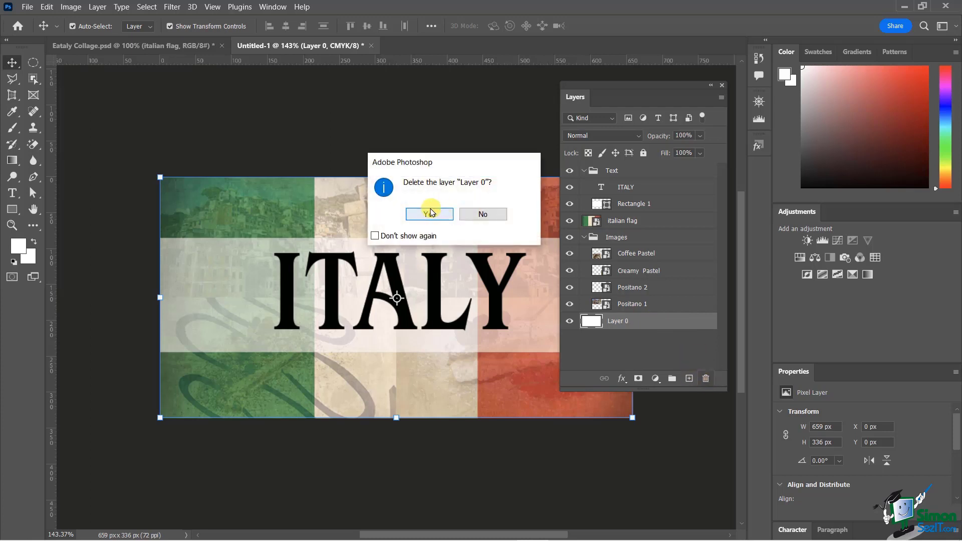
pyautogui.click(429, 214)
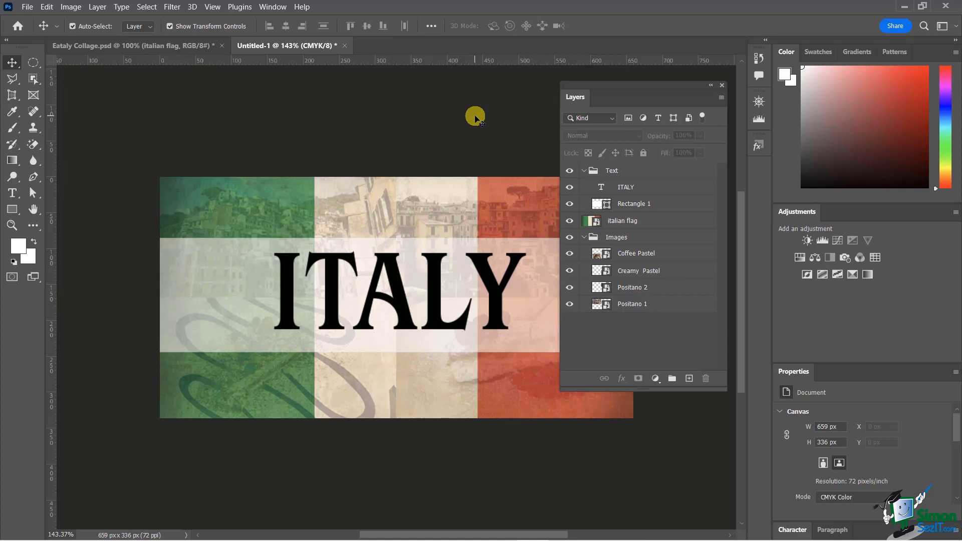
pyautogui.moveTo(637, 353)
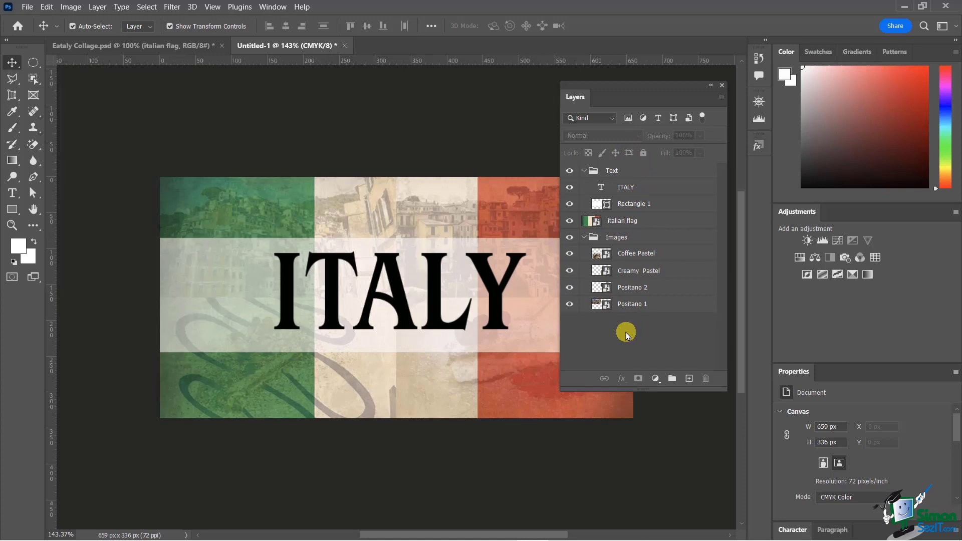
pyautogui.moveTo(640, 340)
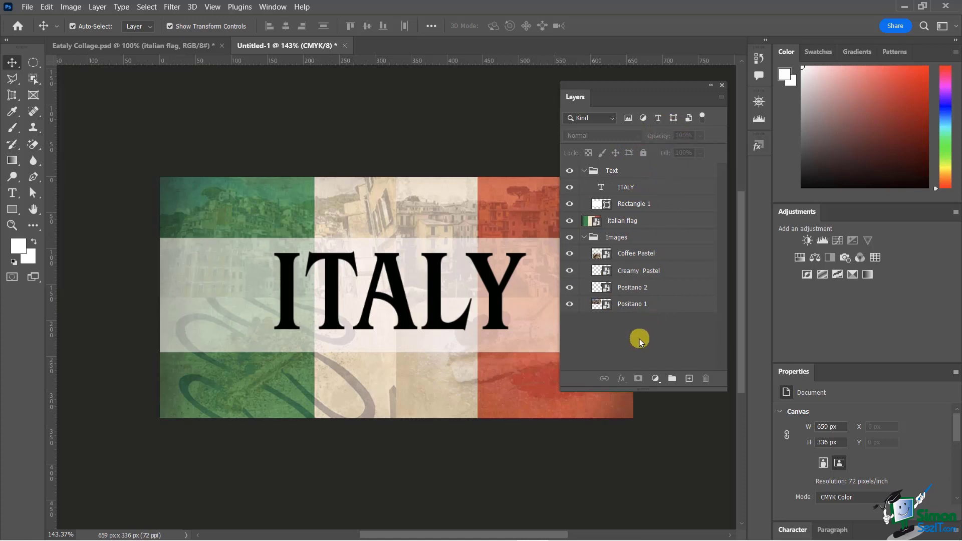